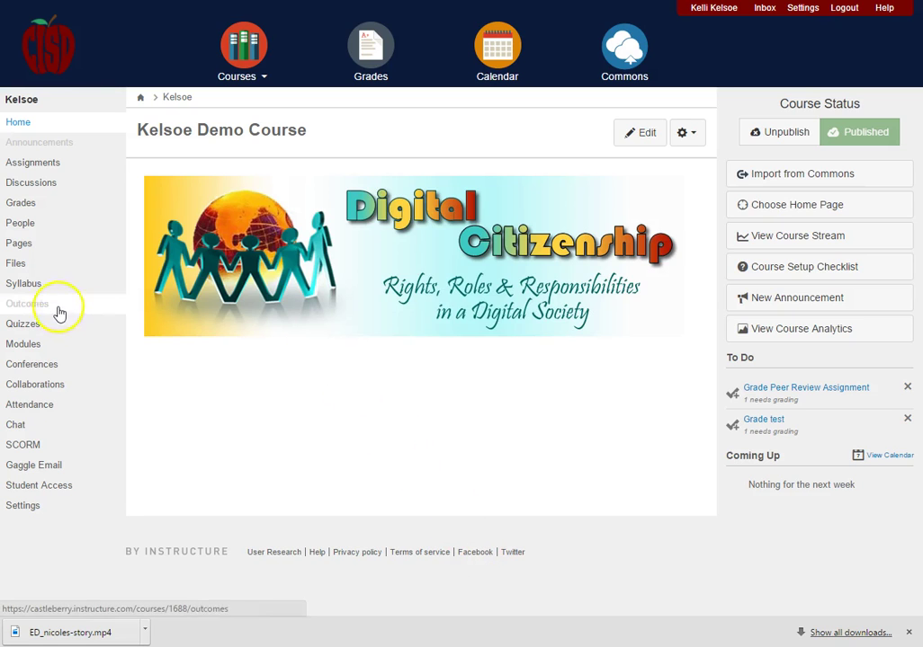
{"action": "mouse_move", "coordinate": [39, 263]}
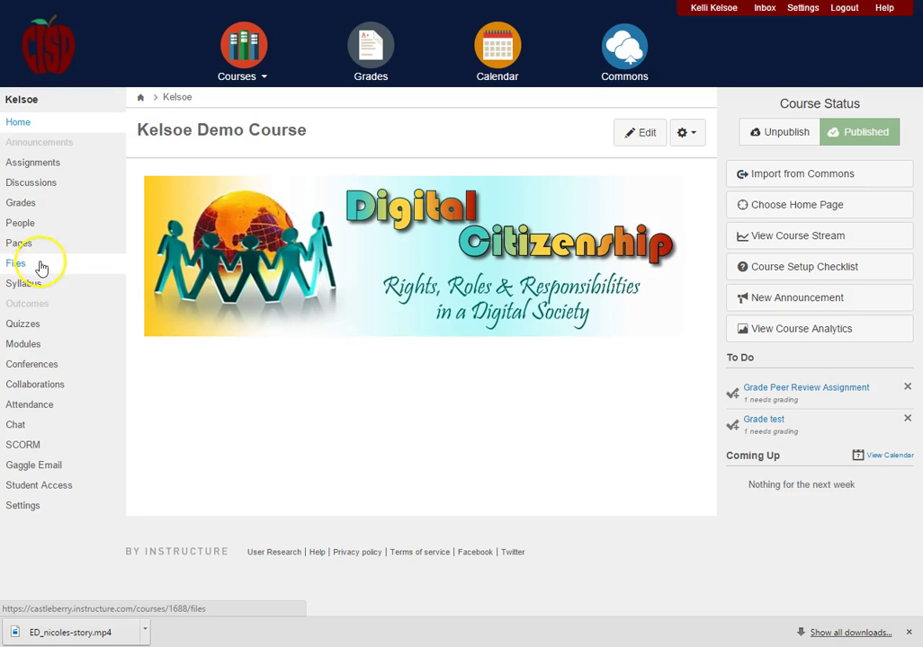
- Go to the Kelsoe Demo Course's Files area from the course navigation
{"action": "left_click", "coordinate": [15, 263]}
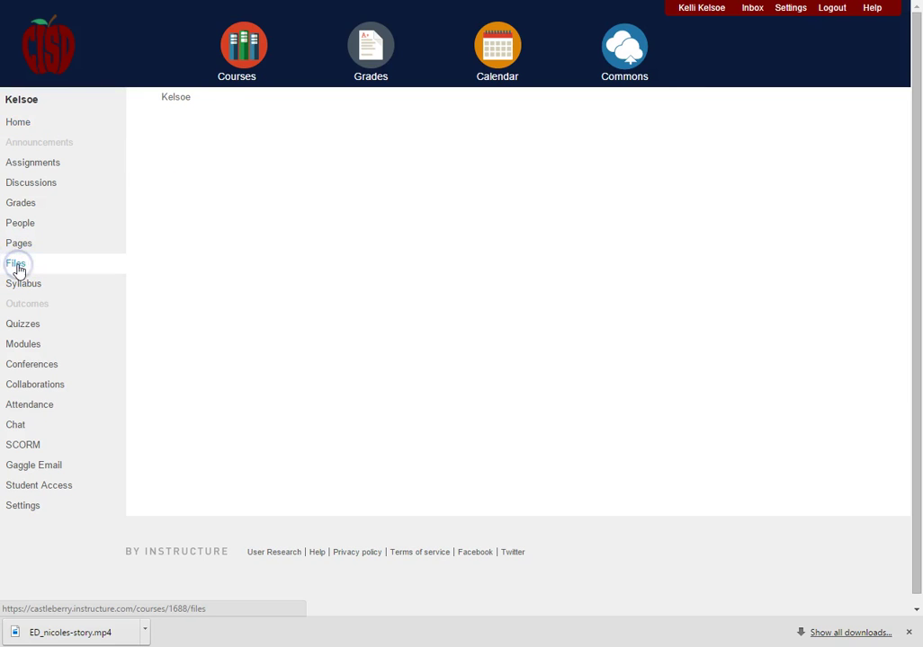
- Create a course files folder named 'Unit 3 - Respecting Other's Work'
{"action": "left_click", "coordinate": [16, 262]}
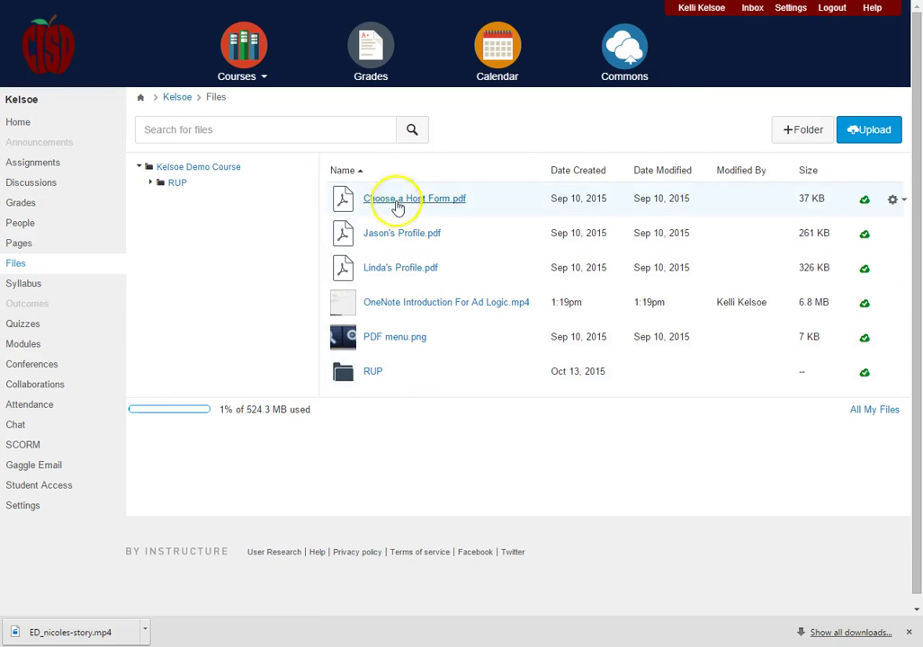
{"action": "mouse_move", "coordinate": [373, 371]}
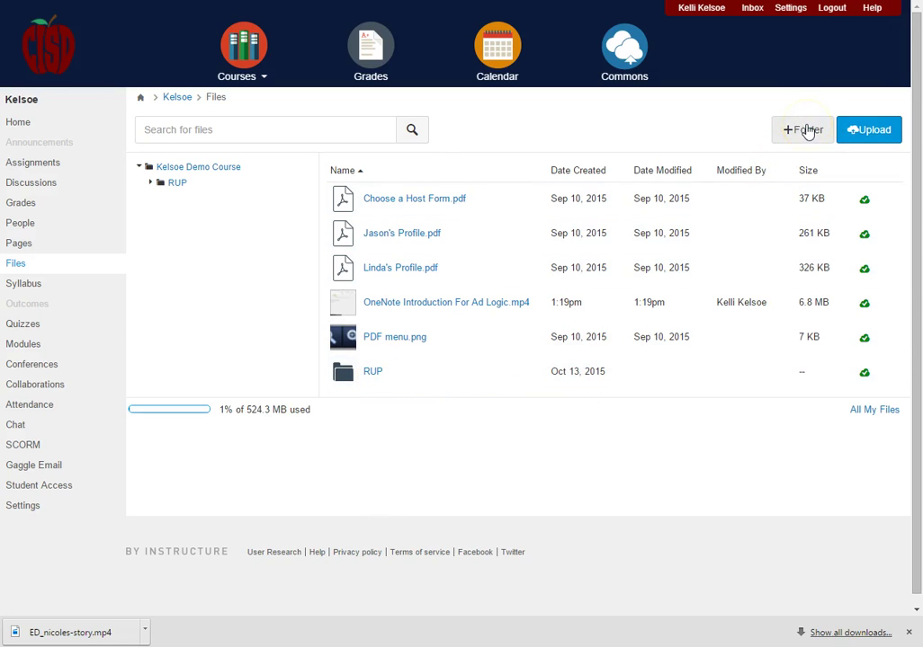
{"action": "mouse_move", "coordinate": [799, 130]}
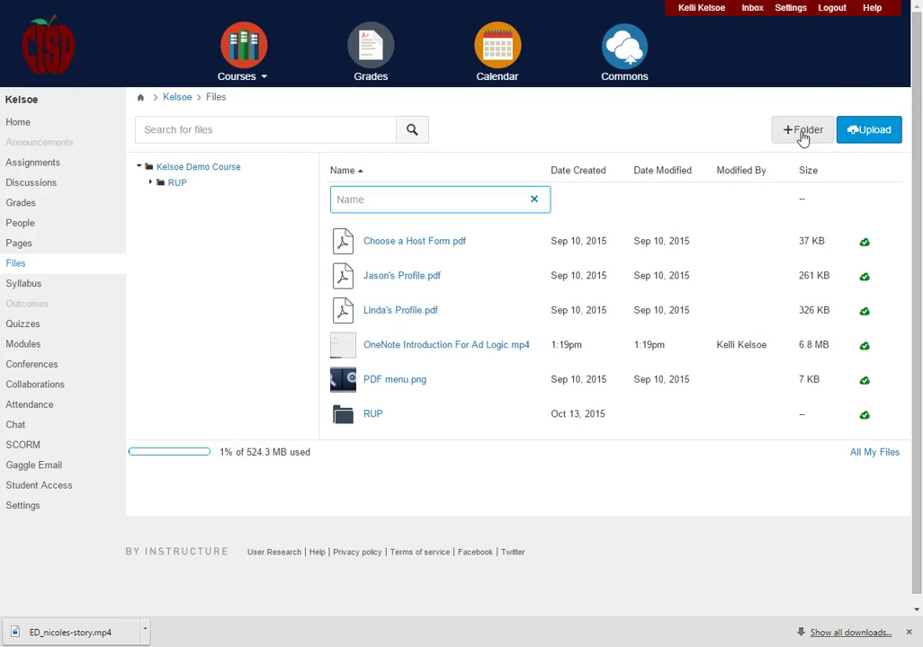
{"action": "type", "text": "Unit"}
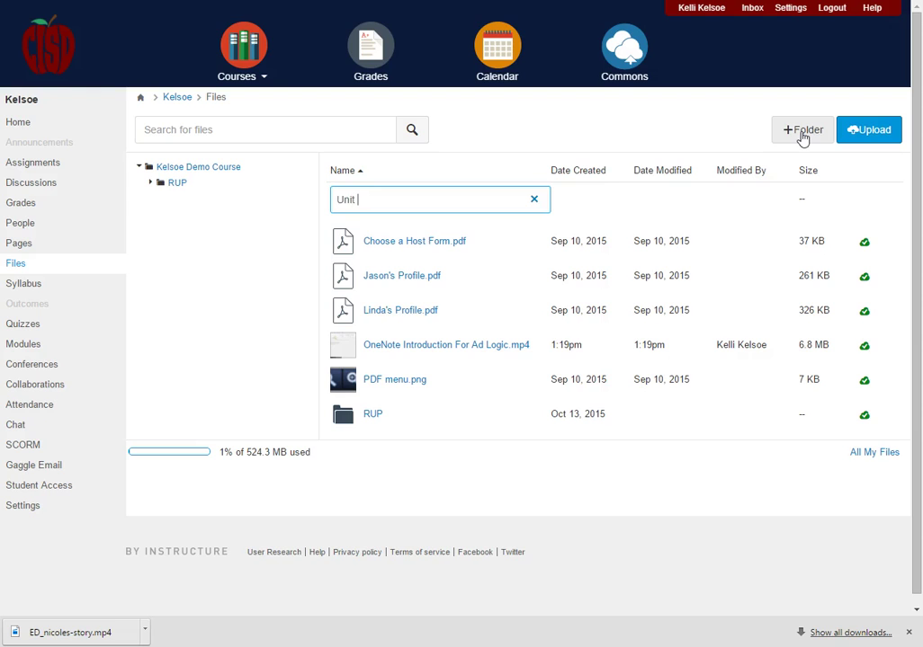
{"action": "type", "text": "3 - Respecting Other"}
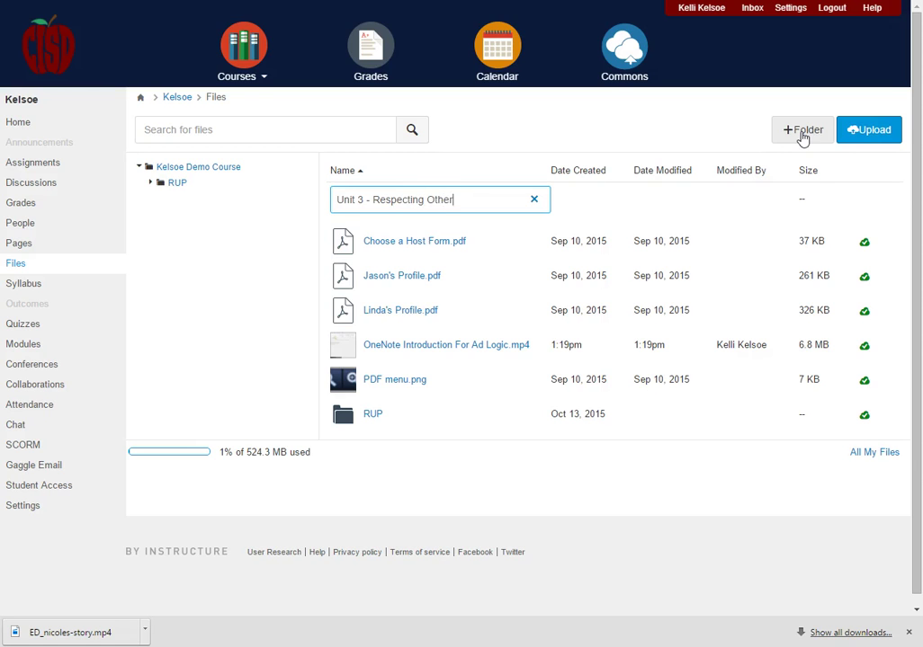
{"action": "type", "text": "'s Work"}
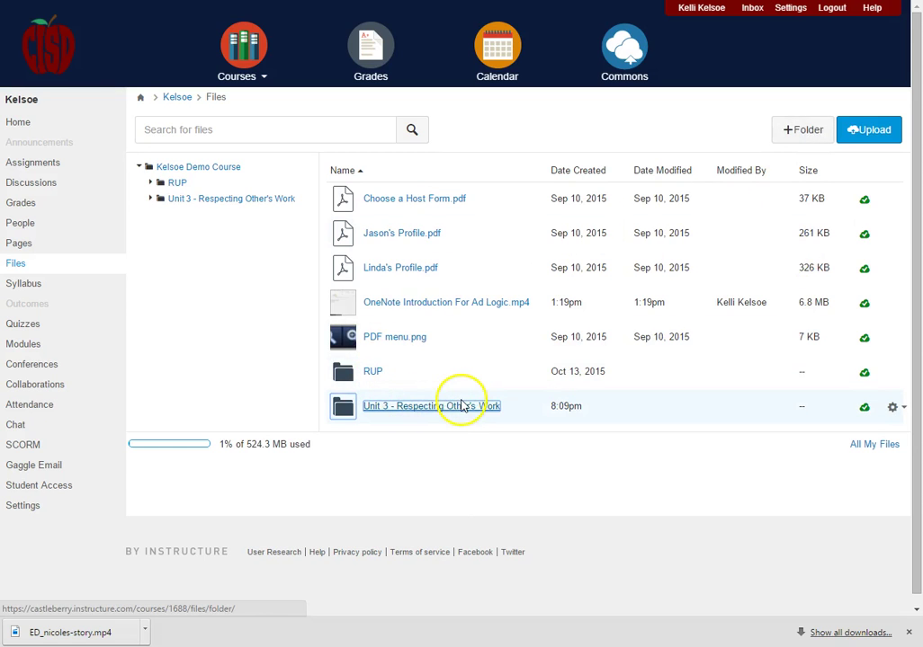
- Open the newly created, still empty Unit 3 - Respecting Other's Work folder
{"action": "left_click", "coordinate": [409, 406]}
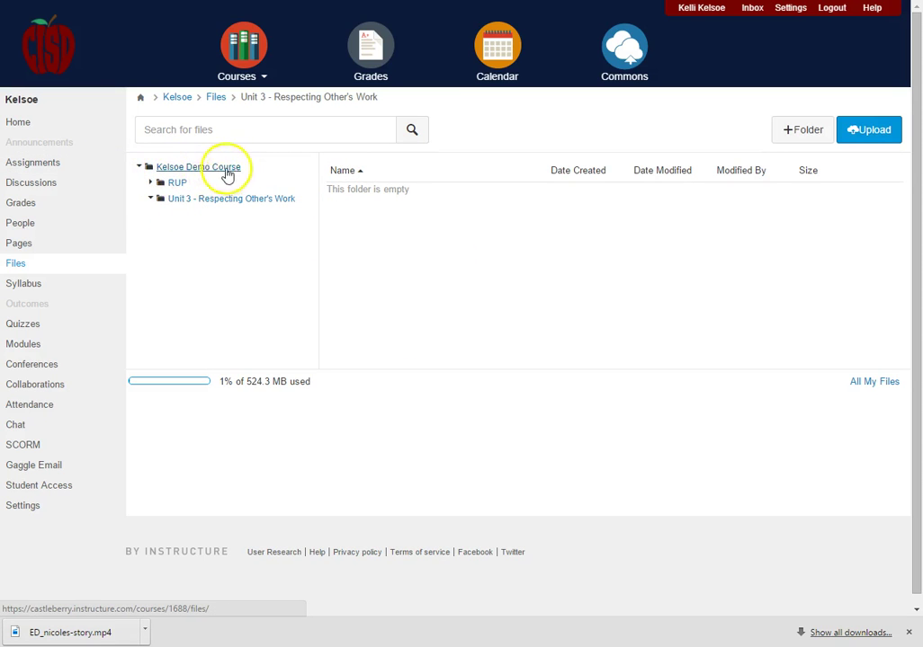
{"action": "left_click", "coordinate": [178, 182]}
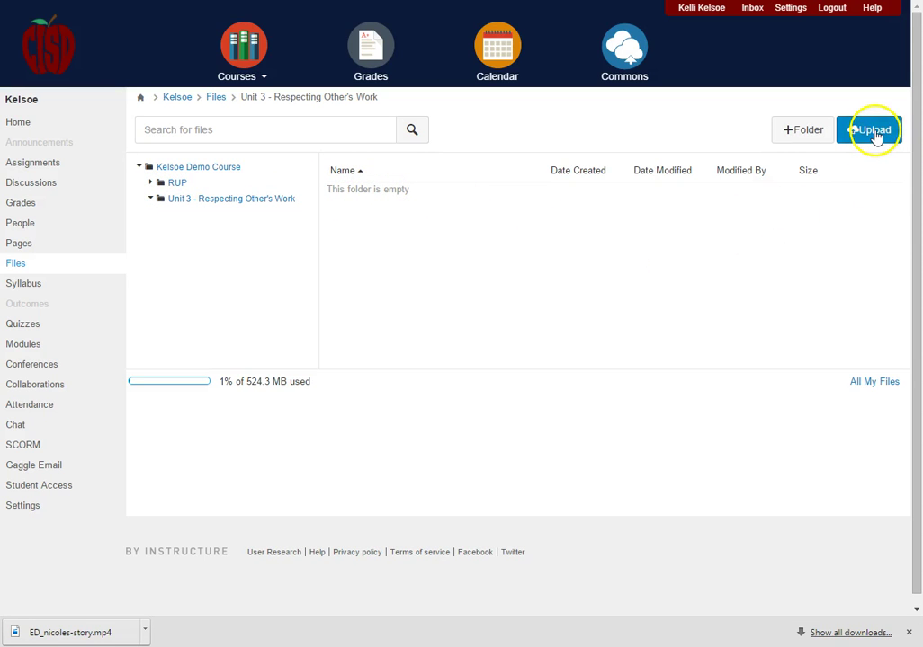
- Upload ED_nicoles-story.mp4 from Dropbox > Instructional Technology > Respecting Other's Work
{"action": "left_click", "coordinate": [869, 130]}
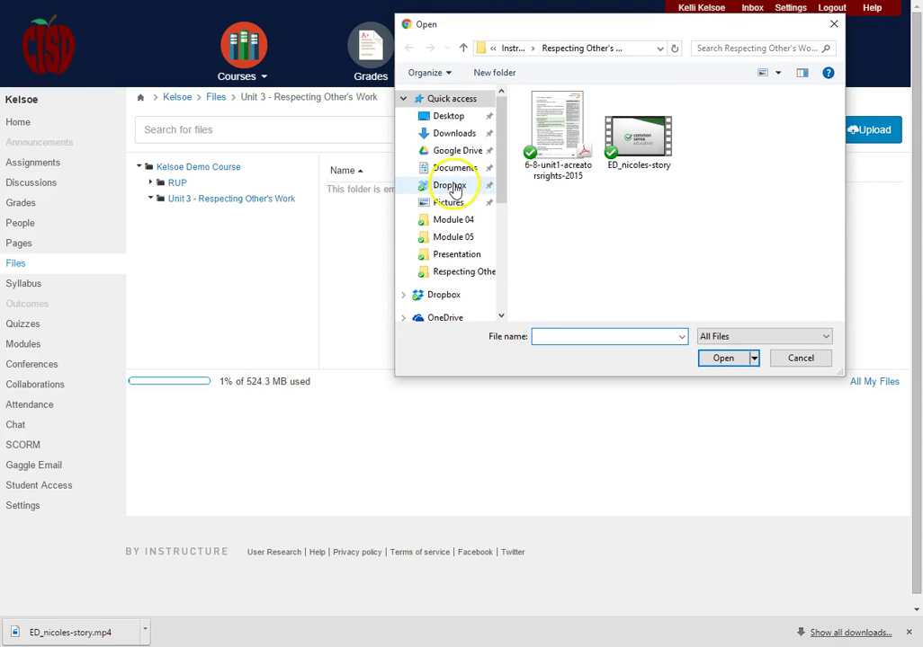
{"action": "left_click", "coordinate": [450, 185]}
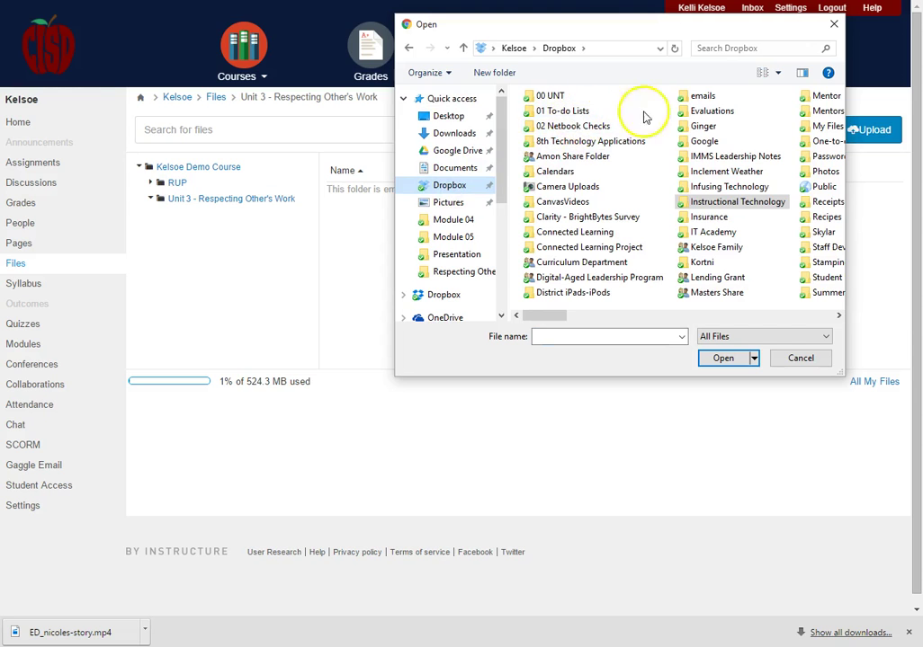
{"action": "left_click", "coordinate": [737, 201]}
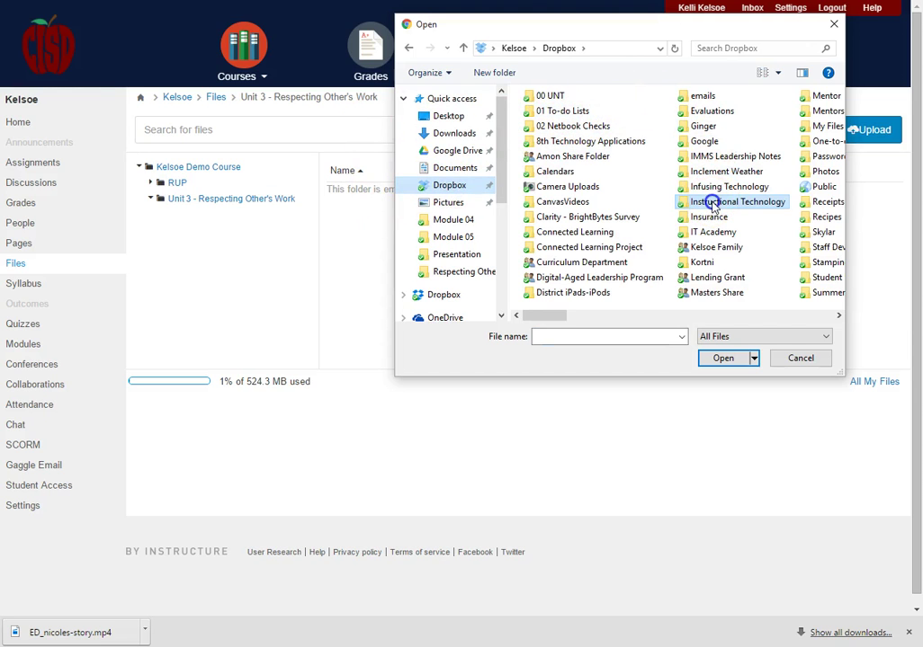
{"action": "double_click", "coordinate": [738, 201]}
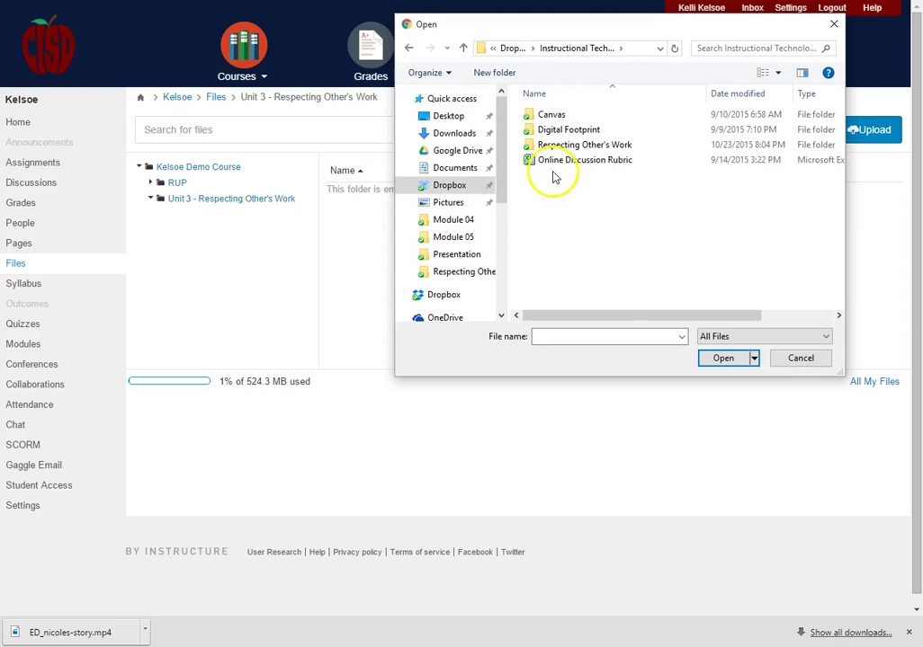
{"action": "left_click", "coordinate": [584, 145]}
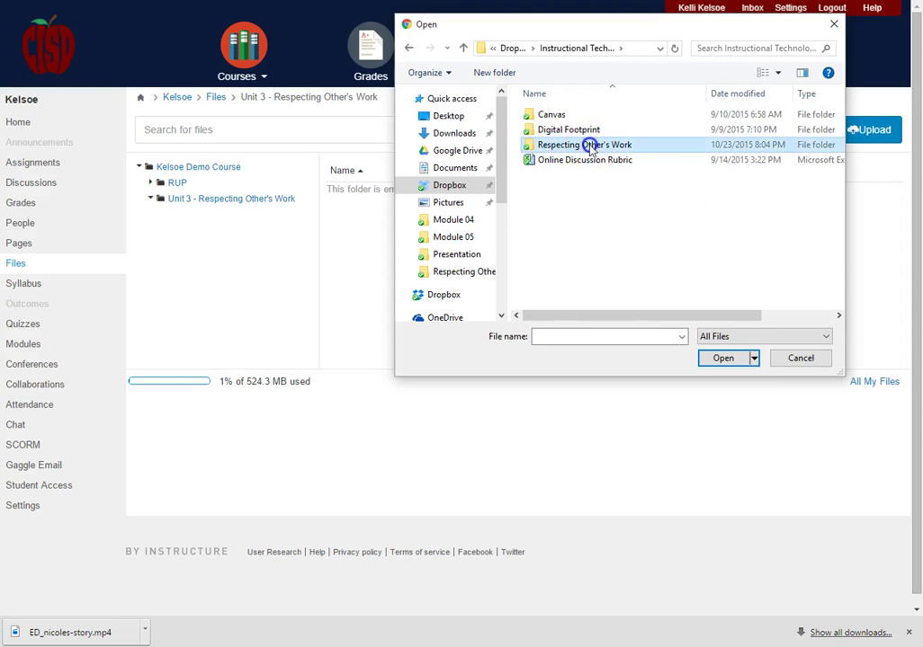
{"action": "double_click", "coordinate": [584, 145]}
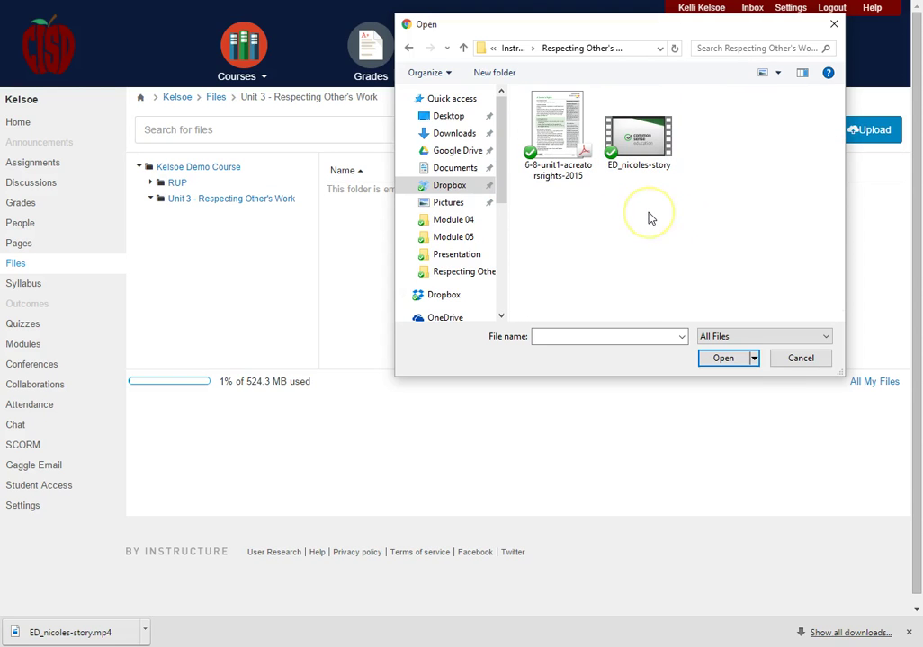
{"action": "mouse_move", "coordinate": [593, 206]}
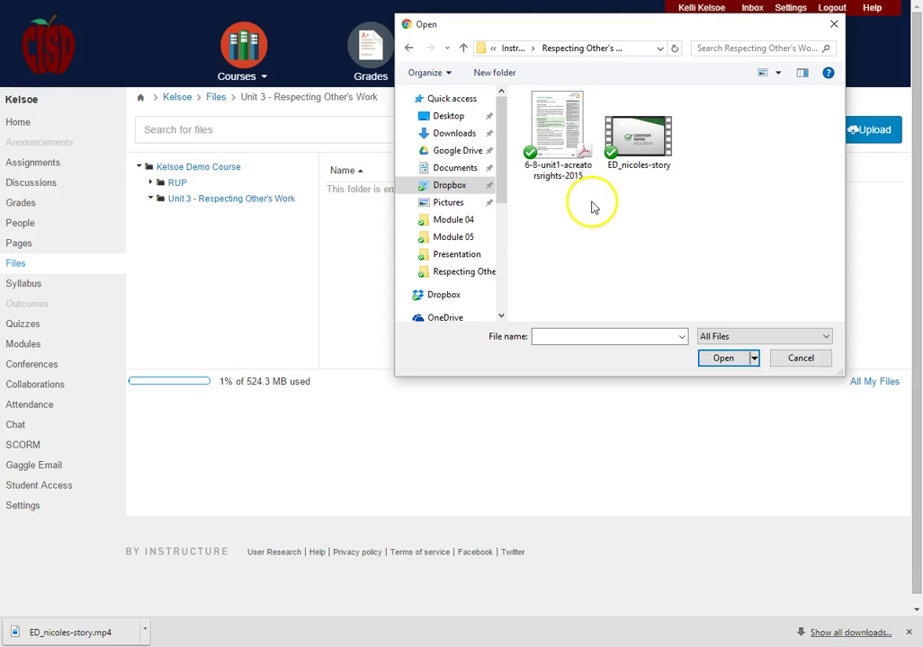
{"action": "left_click", "coordinate": [638, 126]}
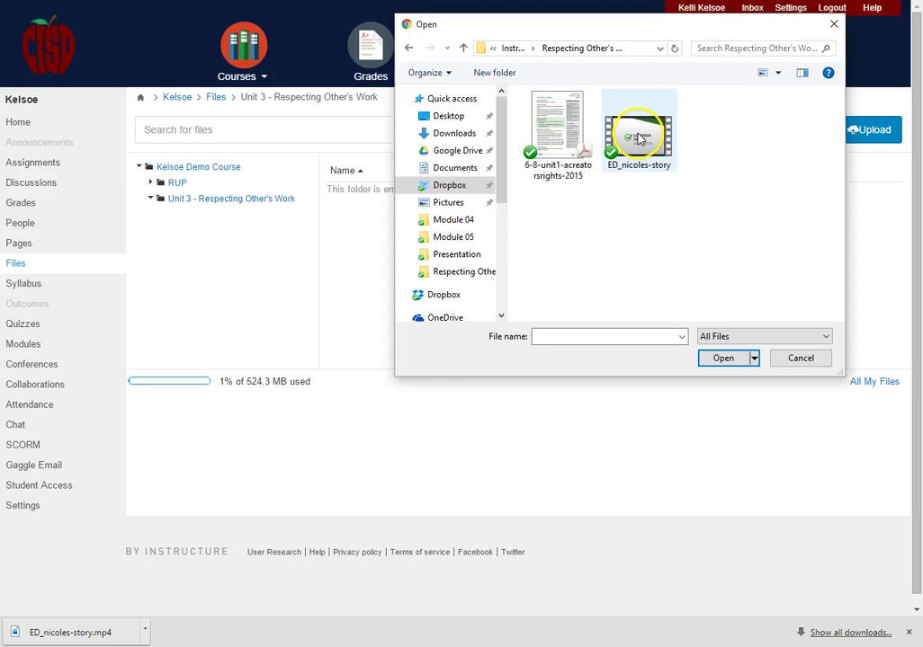
{"action": "left_click", "coordinate": [638, 130]}
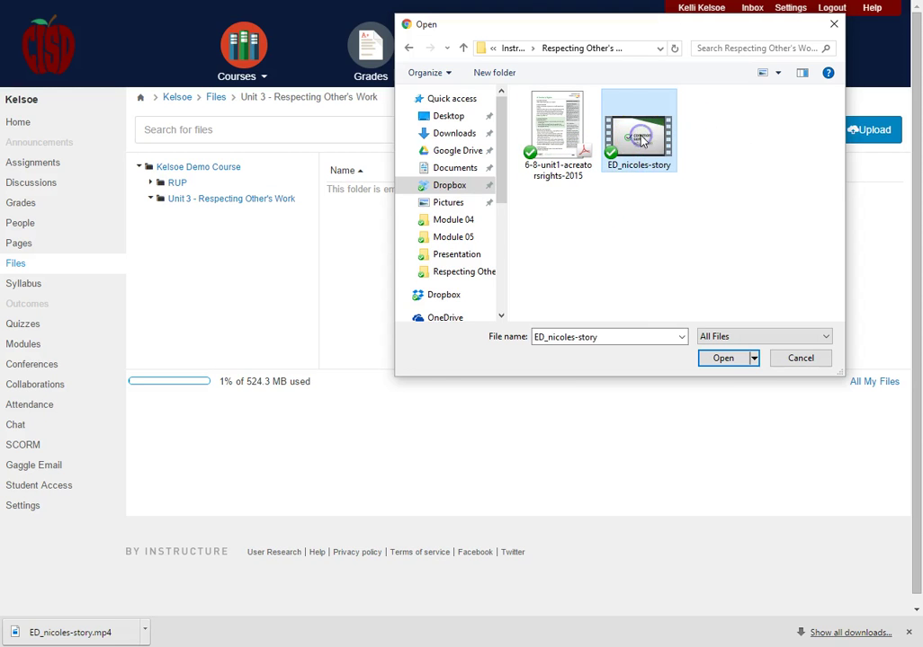
{"action": "left_click", "coordinate": [723, 358]}
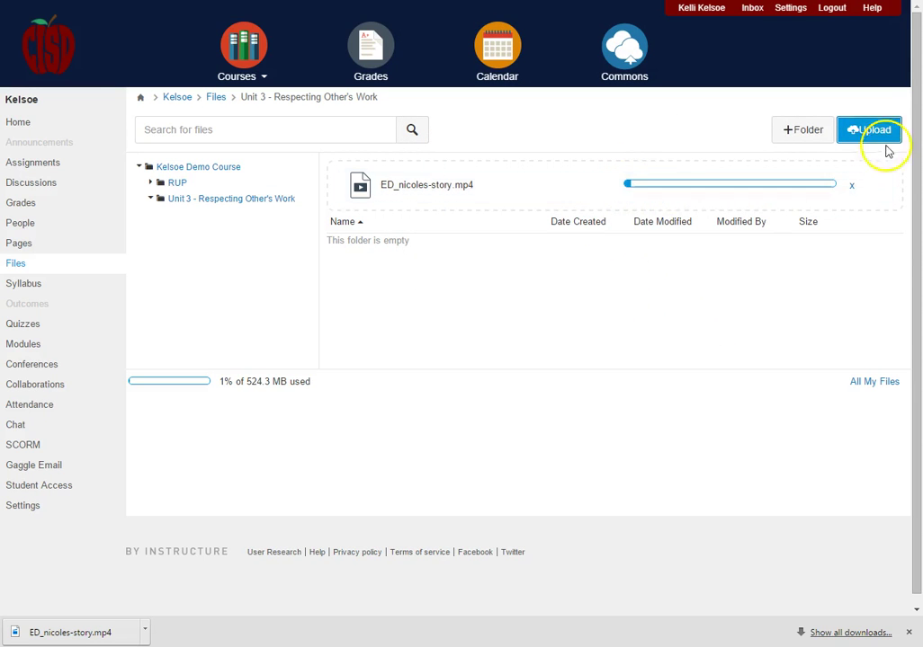
- Upload the 6-8-unit1-acreatorsrights-2015 PDF worksheet into the Unit 3 folder as well
{"action": "left_click", "coordinate": [869, 129]}
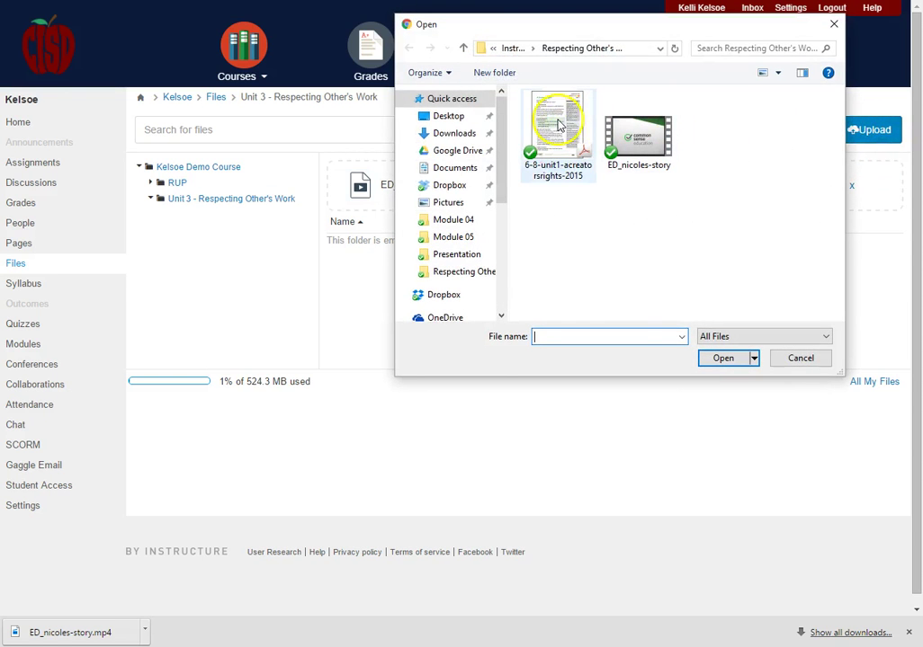
{"action": "left_click", "coordinate": [557, 126]}
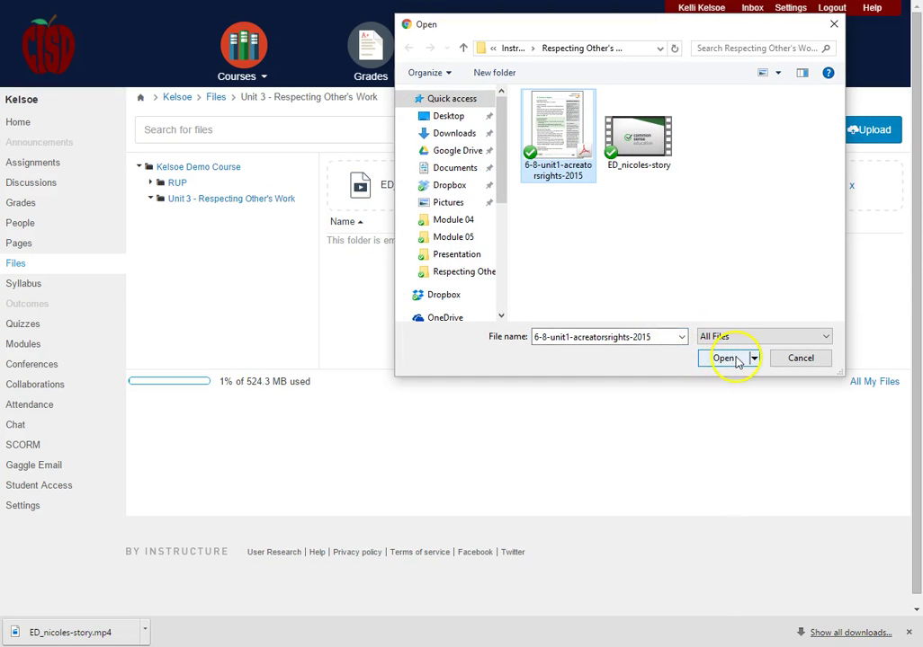
{"action": "left_click", "coordinate": [724, 358]}
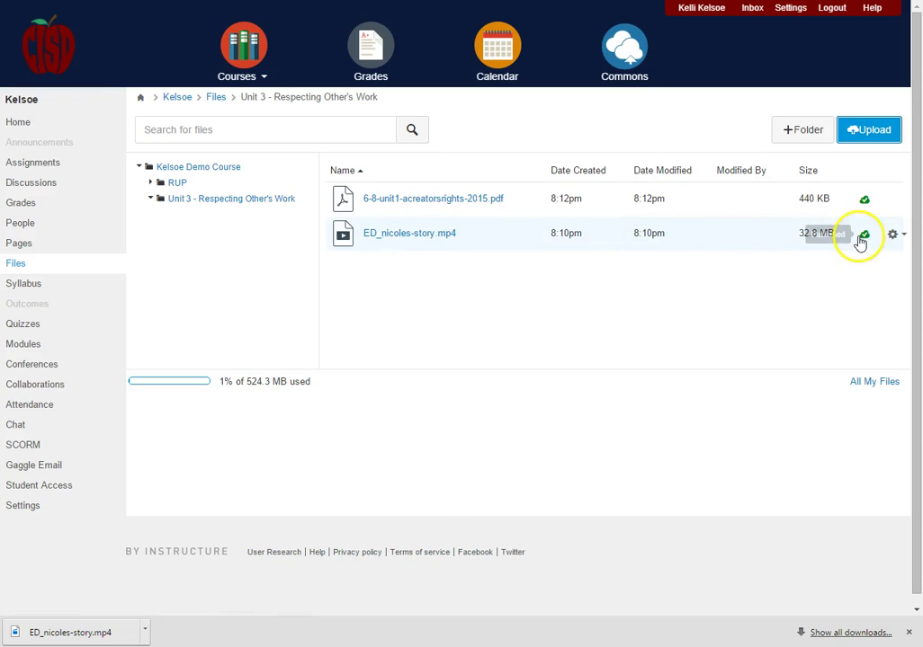
- Set ED_nicoles-story.mp4 to Unpublish in its permissions dialog
{"action": "left_click", "coordinate": [863, 234]}
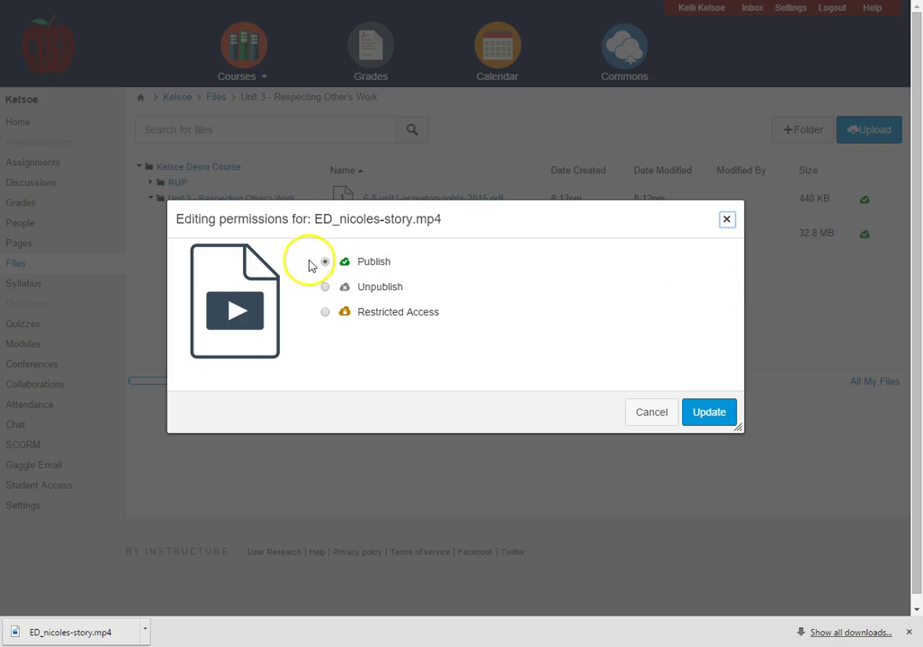
{"action": "left_click", "coordinate": [325, 287]}
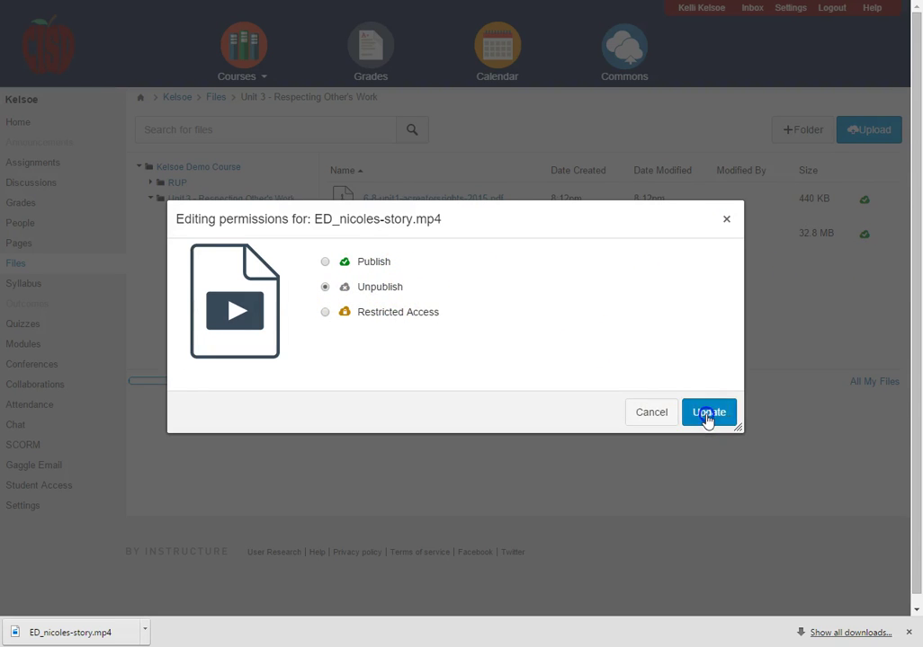
{"action": "left_click", "coordinate": [707, 411]}
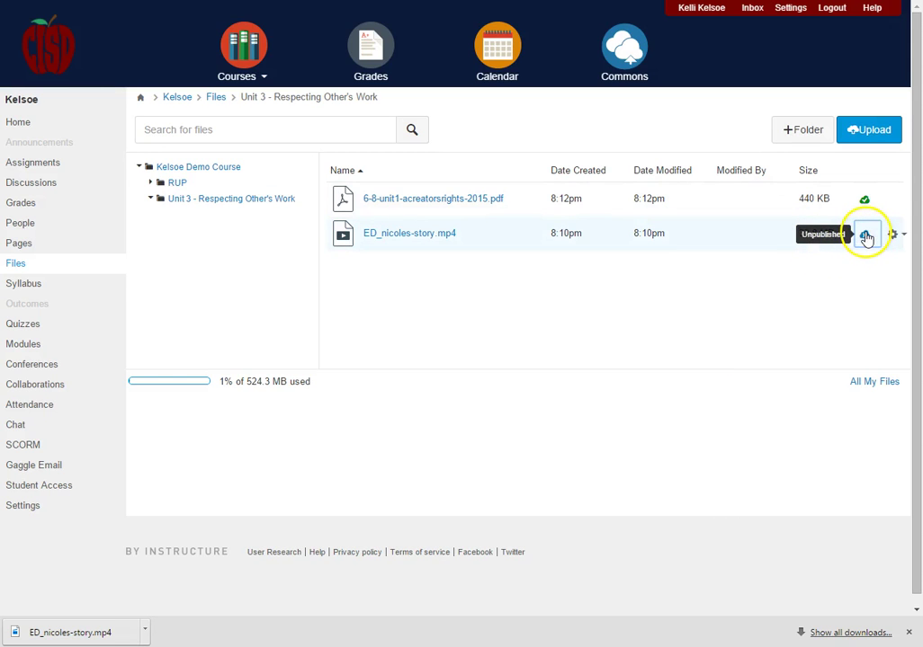
- Set ED_nicoles-story.mp4 back to Publish, so both Unit 3 files are published
{"action": "left_click", "coordinate": [865, 234]}
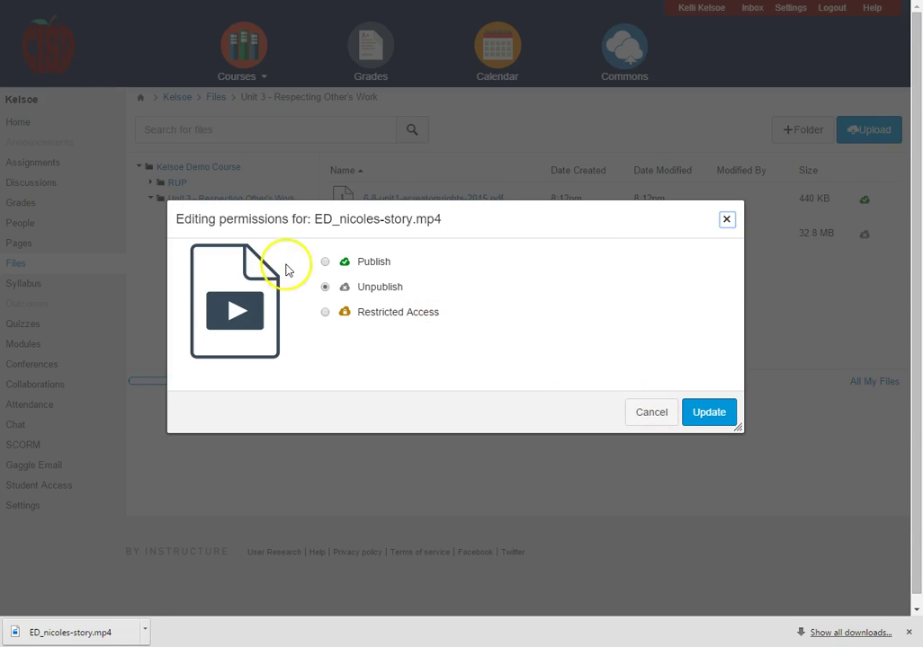
{"action": "left_click", "coordinate": [324, 261]}
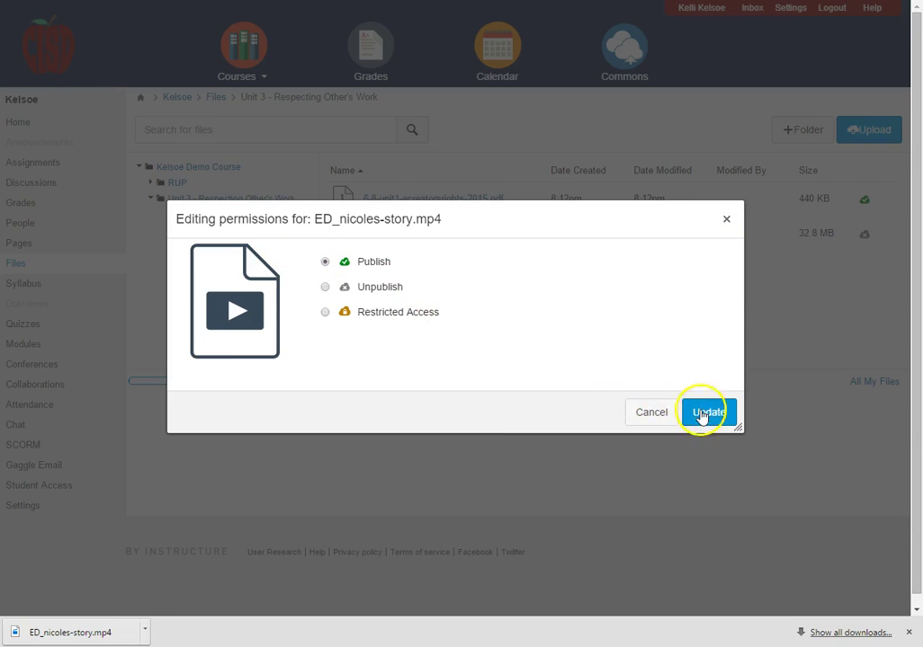
{"action": "left_click", "coordinate": [707, 412]}
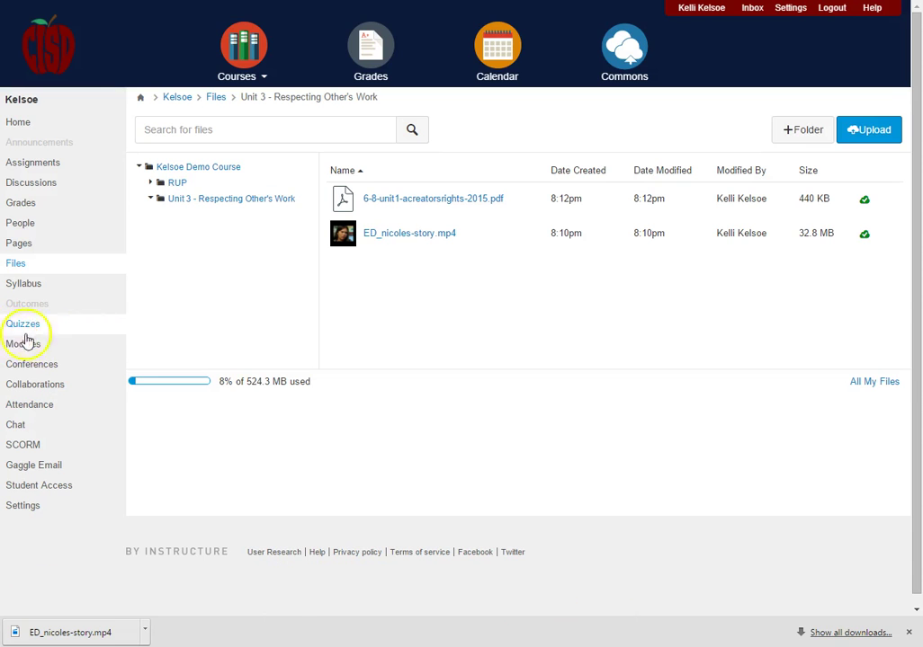
- Open the course Modules page listing the Unit 3 - Respecting Other's Work module
{"action": "left_click", "coordinate": [22, 344]}
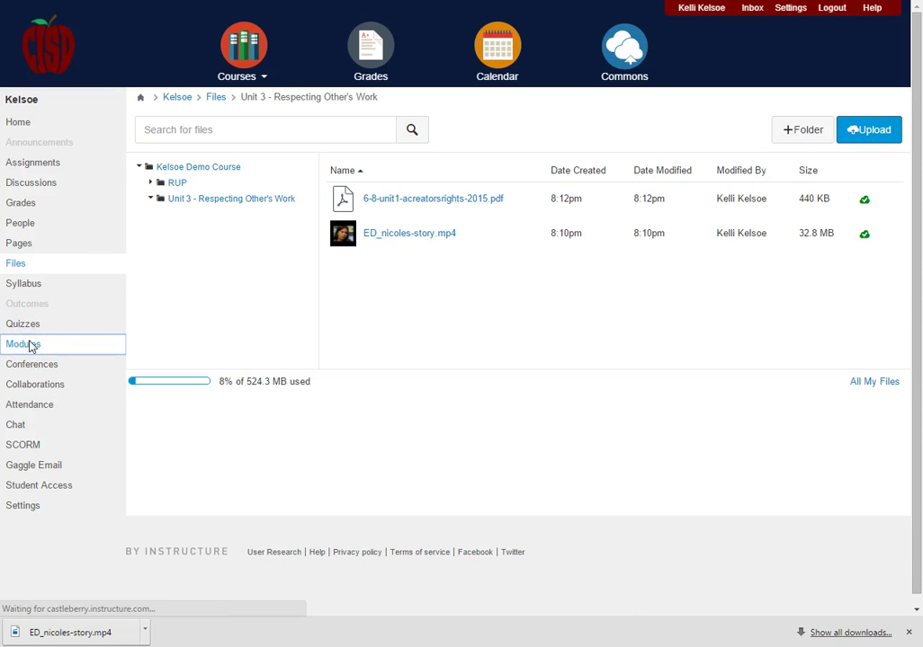
{"action": "left_click", "coordinate": [22, 344]}
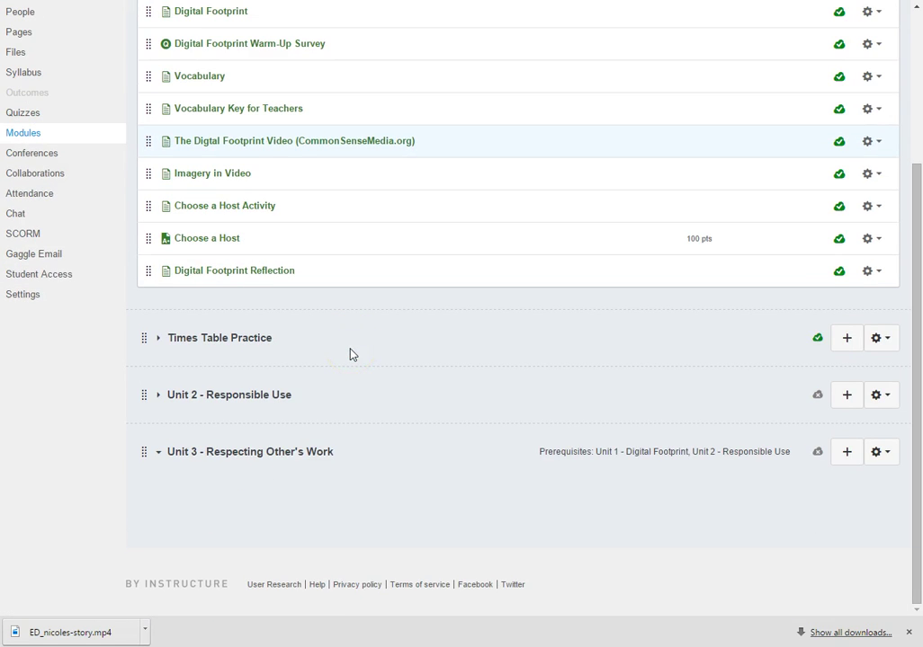
{"action": "mouse_move", "coordinate": [330, 451]}
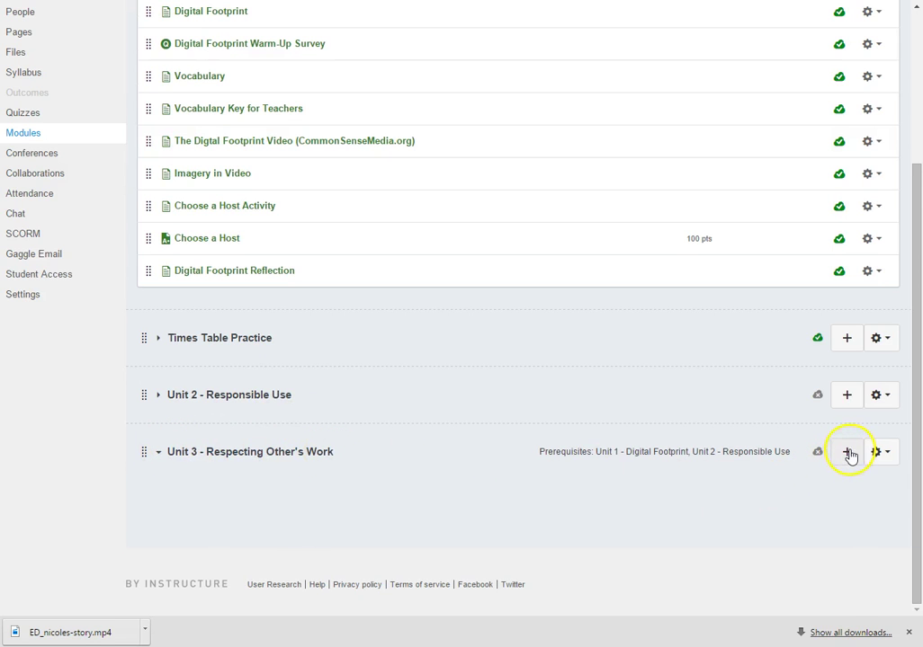
- Add a new content page 'Unit 3 Resources' to the Unit 3 - Respecting Other's Work module
{"action": "left_click", "coordinate": [846, 451]}
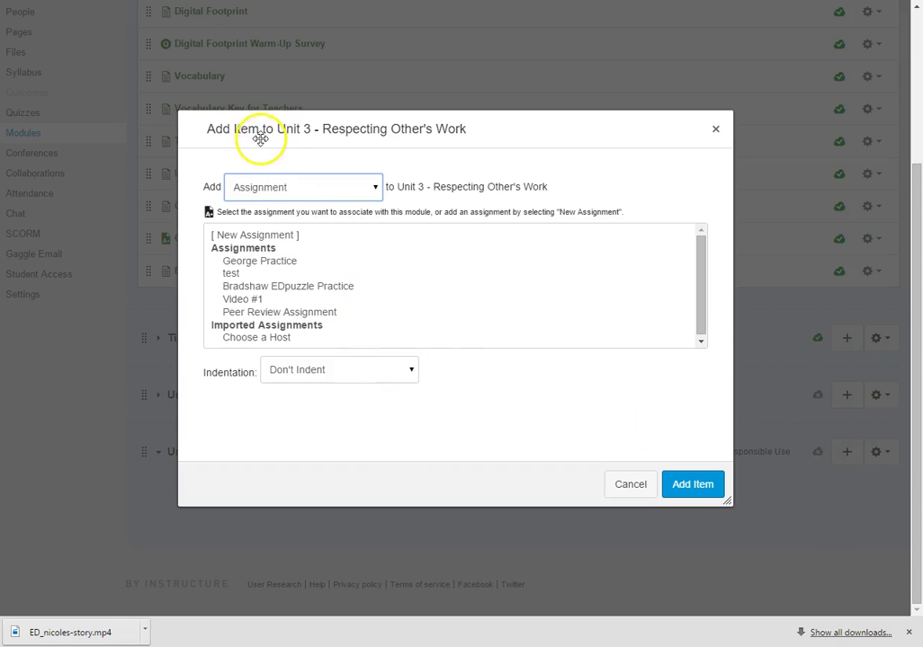
{"action": "mouse_move", "coordinate": [364, 196]}
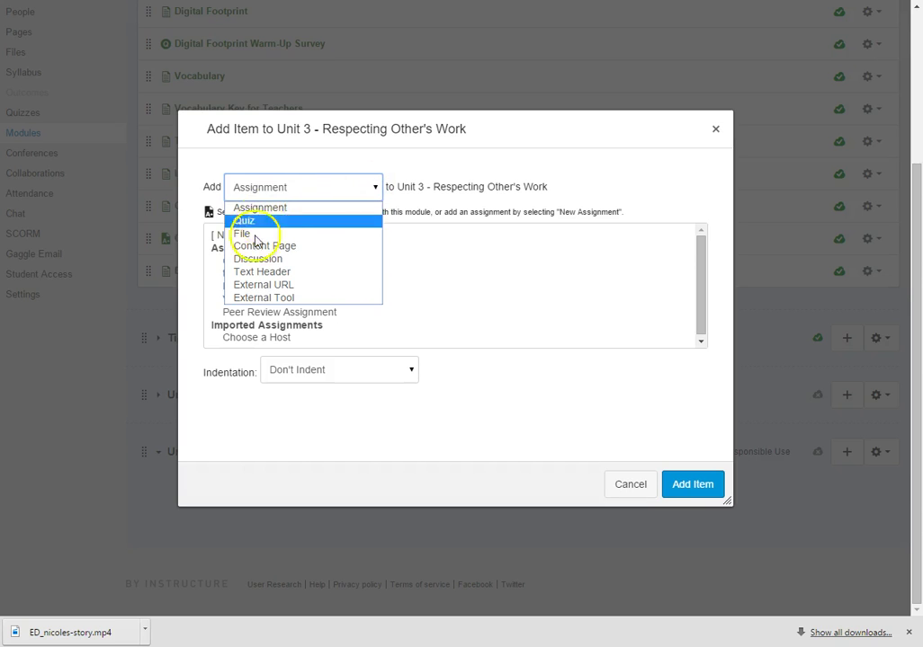
{"action": "left_click", "coordinate": [263, 245]}
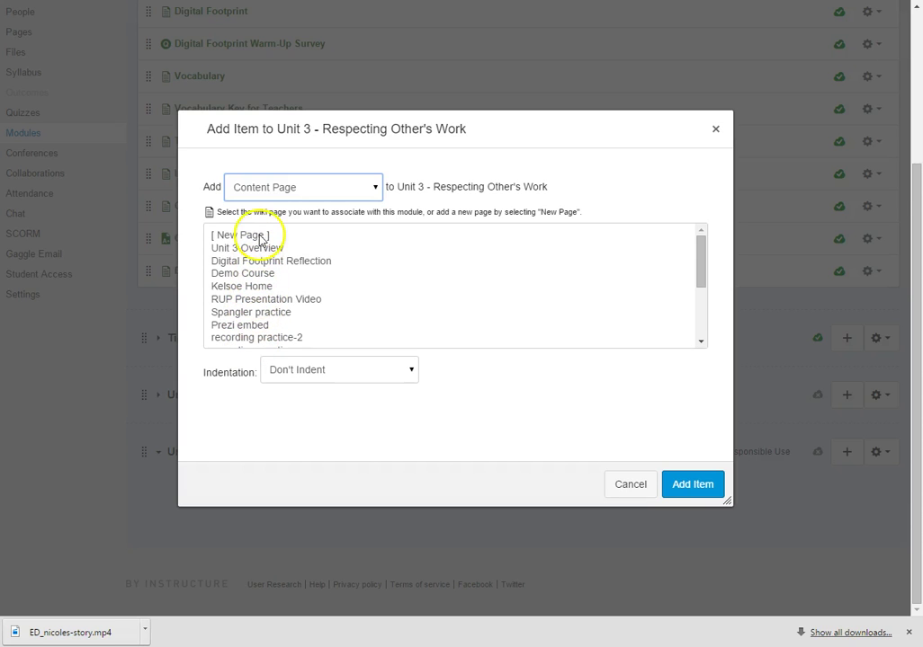
{"action": "left_click", "coordinate": [240, 235]}
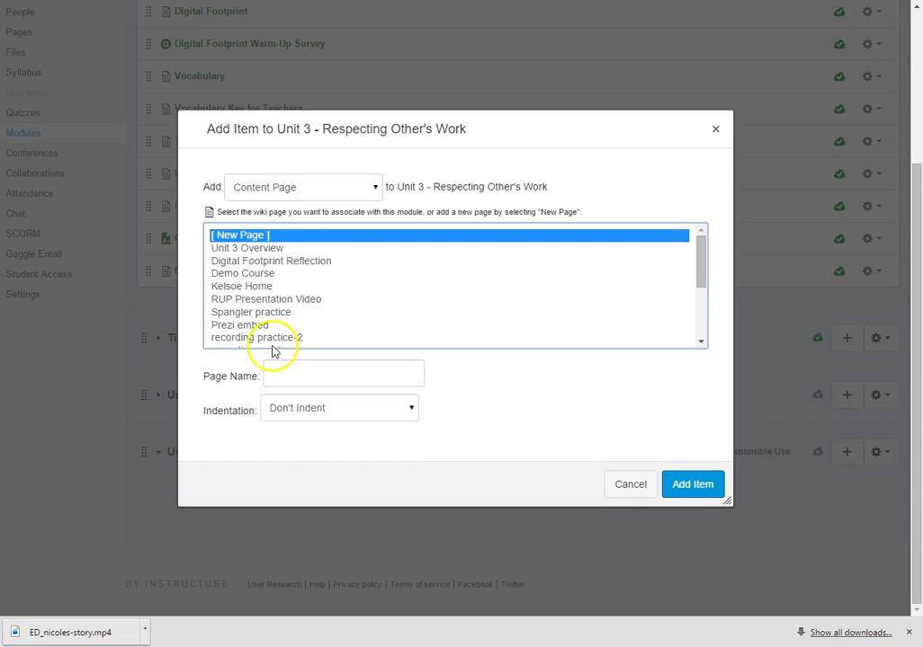
{"action": "left_click", "coordinate": [343, 373]}
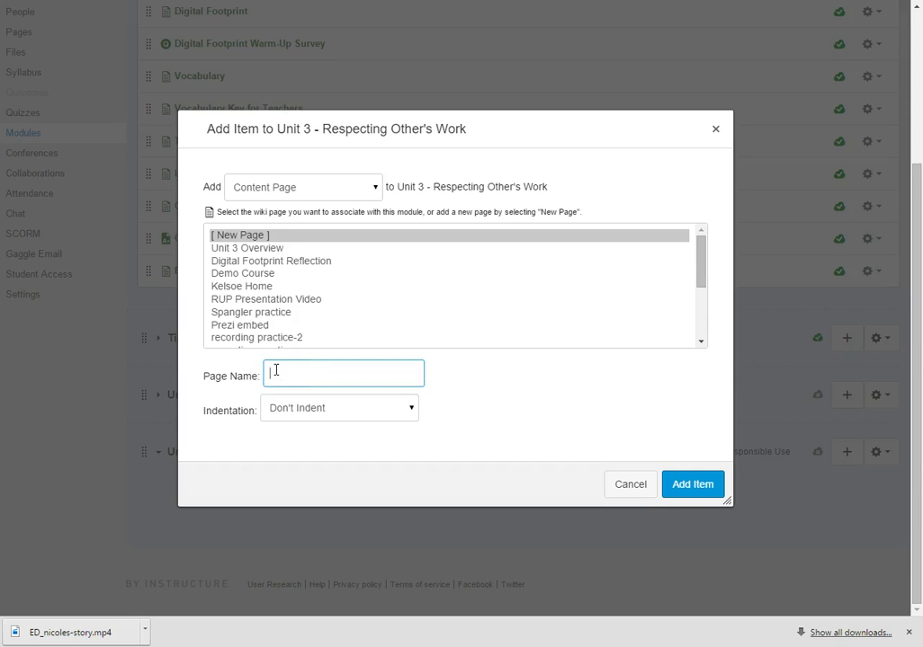
{"action": "type", "text": "Unit 3 Resources"}
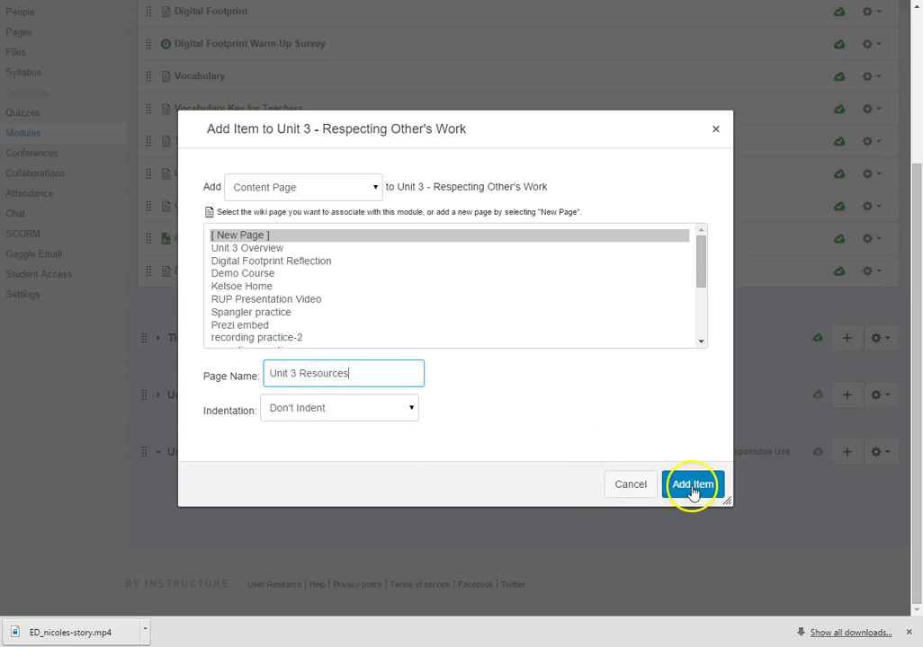
{"action": "left_click", "coordinate": [691, 484]}
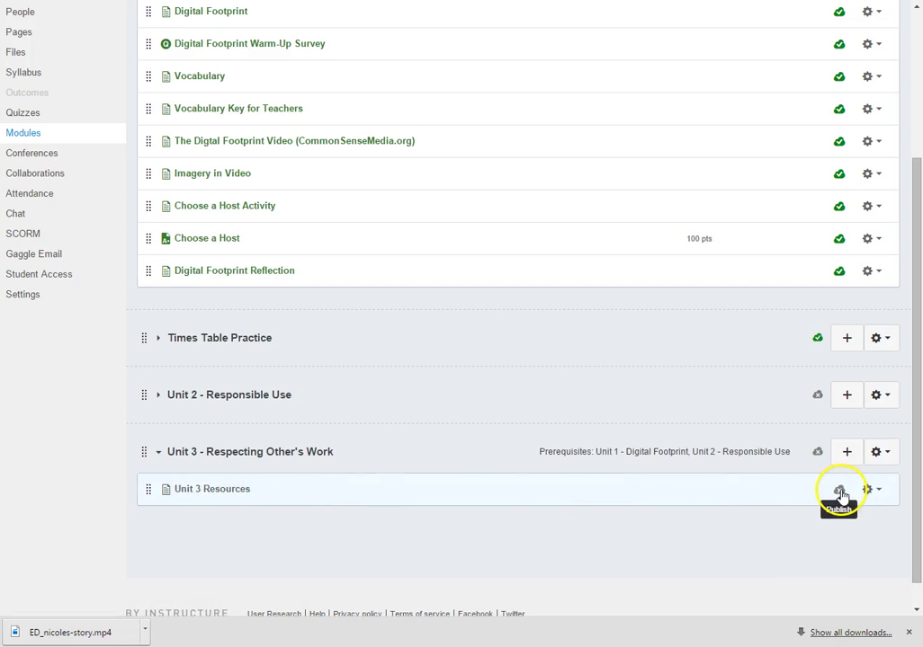
- Open the empty, unpublished Unit 3 Resources page from the module list
{"action": "left_click", "coordinate": [838, 489]}
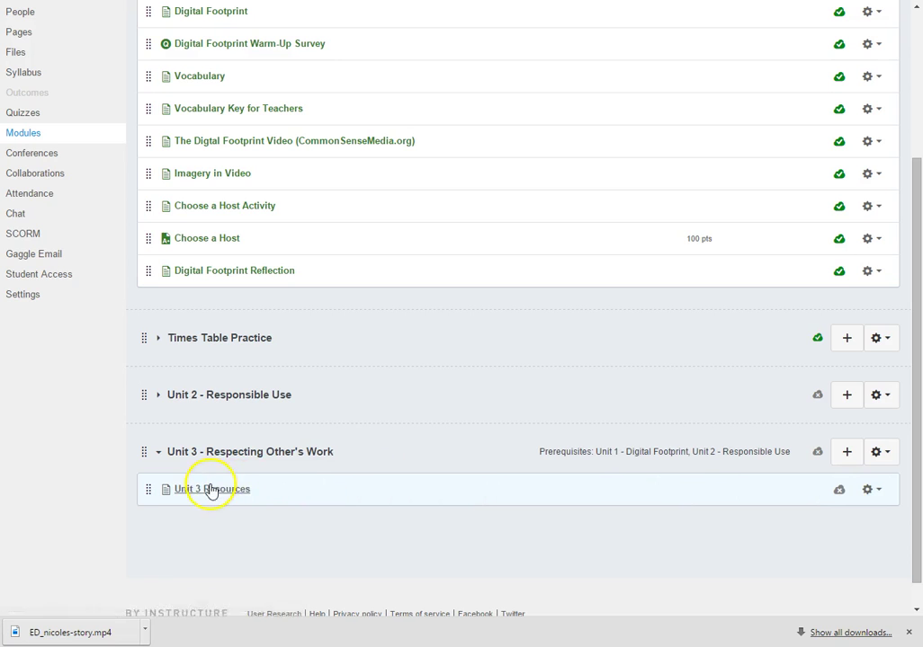
{"action": "mouse_move", "coordinate": [213, 488]}
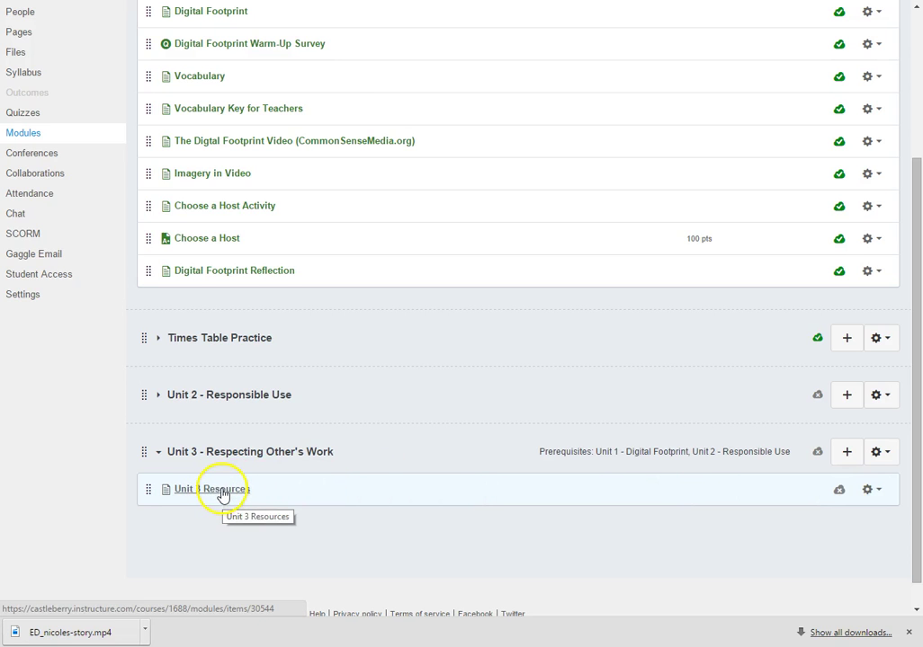
{"action": "left_click", "coordinate": [211, 489]}
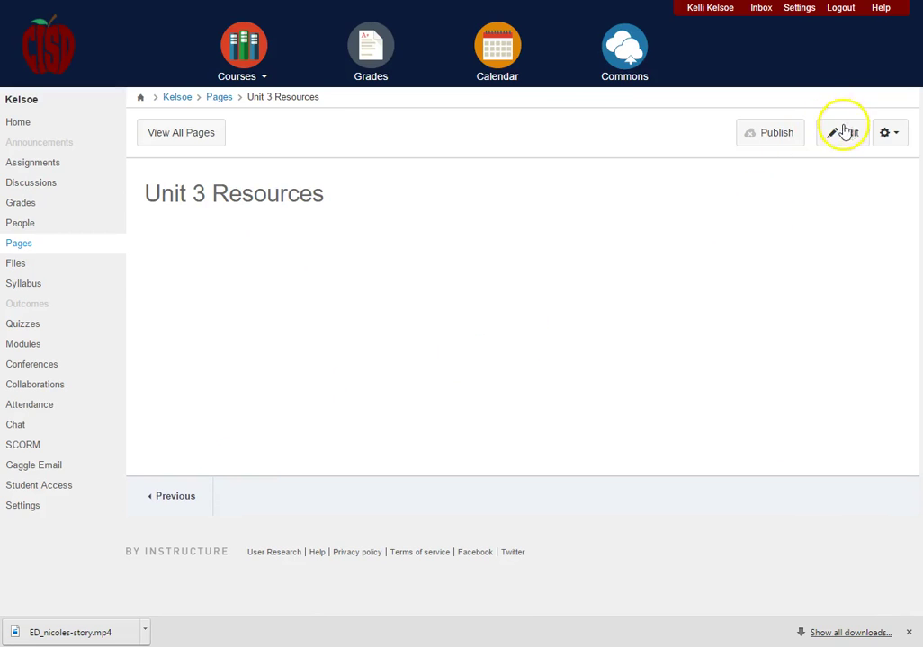
- Type the line 'Unit 3 Worksheets' into the page body and select it
{"action": "left_click", "coordinate": [843, 132]}
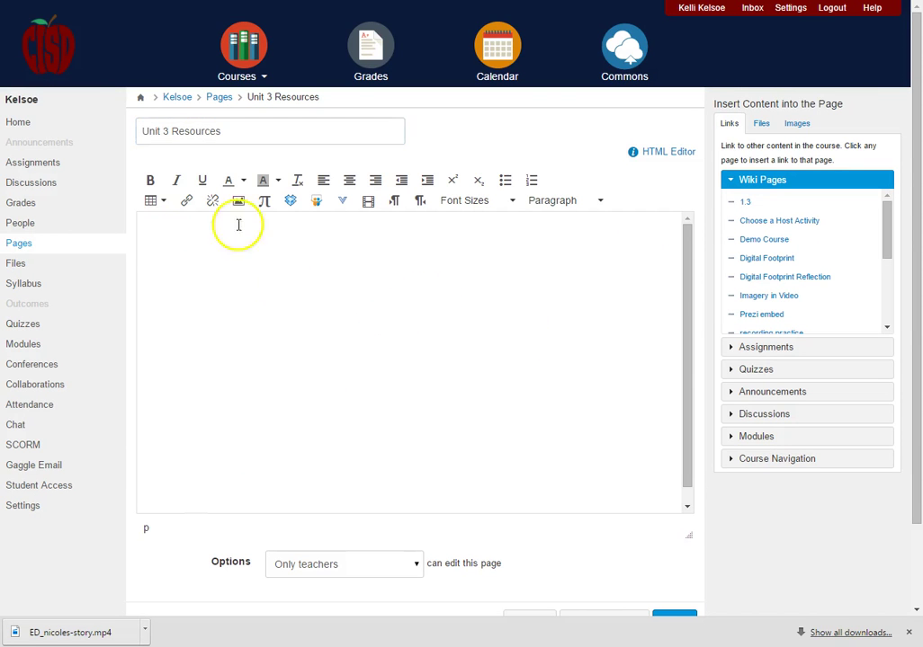
{"action": "mouse_move", "coordinate": [266, 419]}
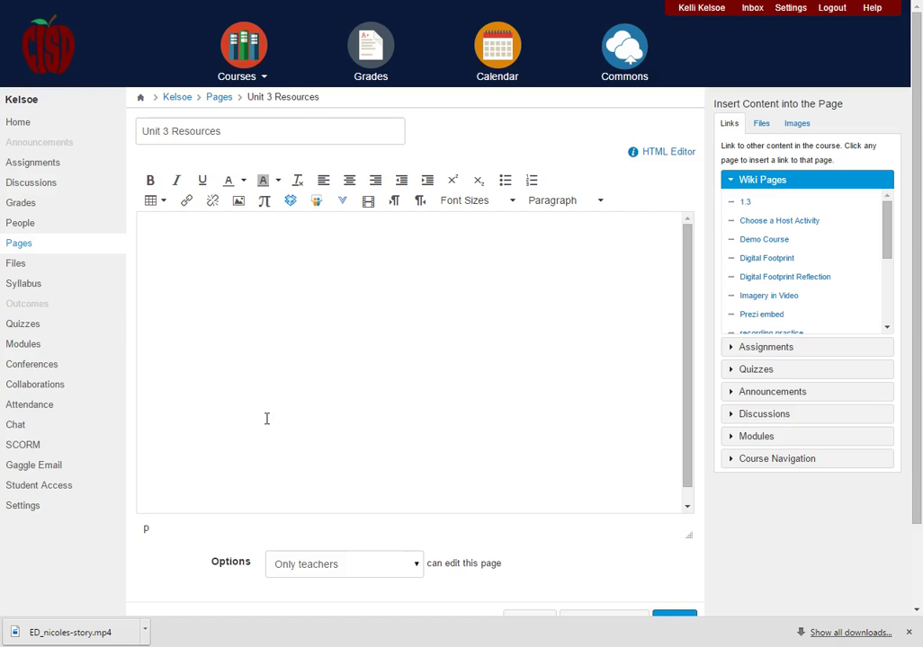
{"action": "type", "text": "Unit"}
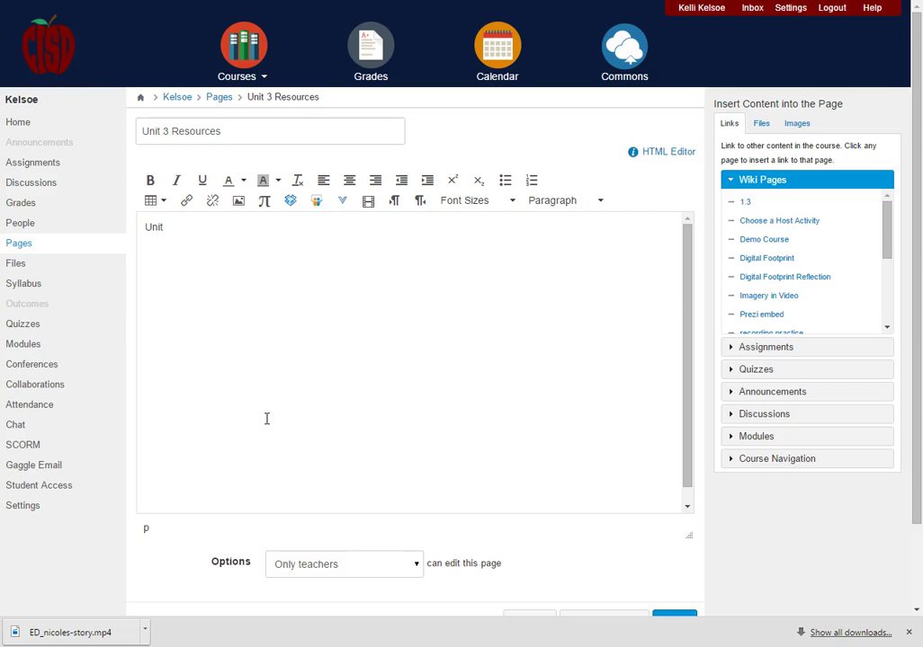
{"action": "type", "text": "3"}
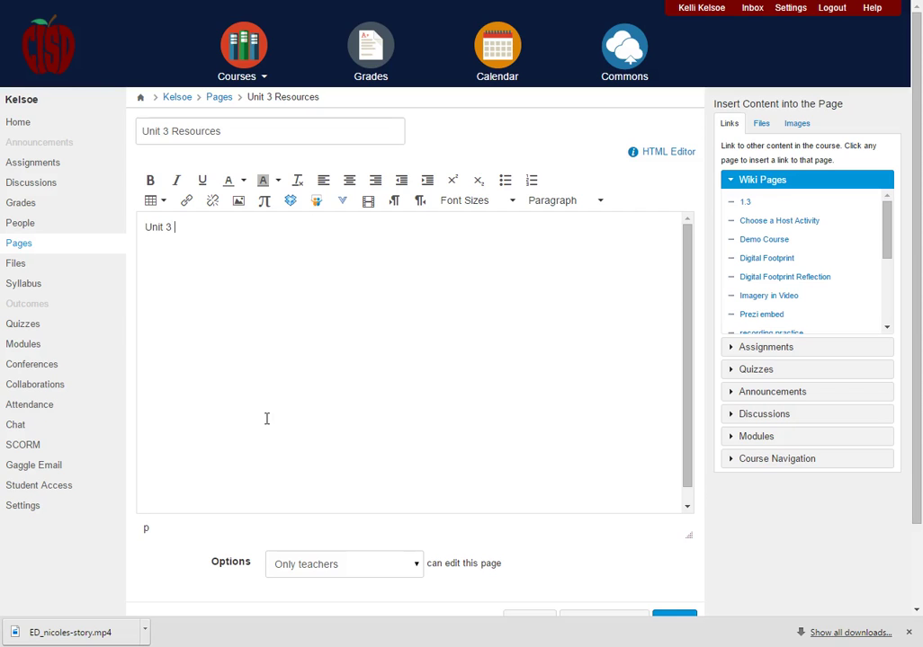
{"action": "type", "text": "Wor"}
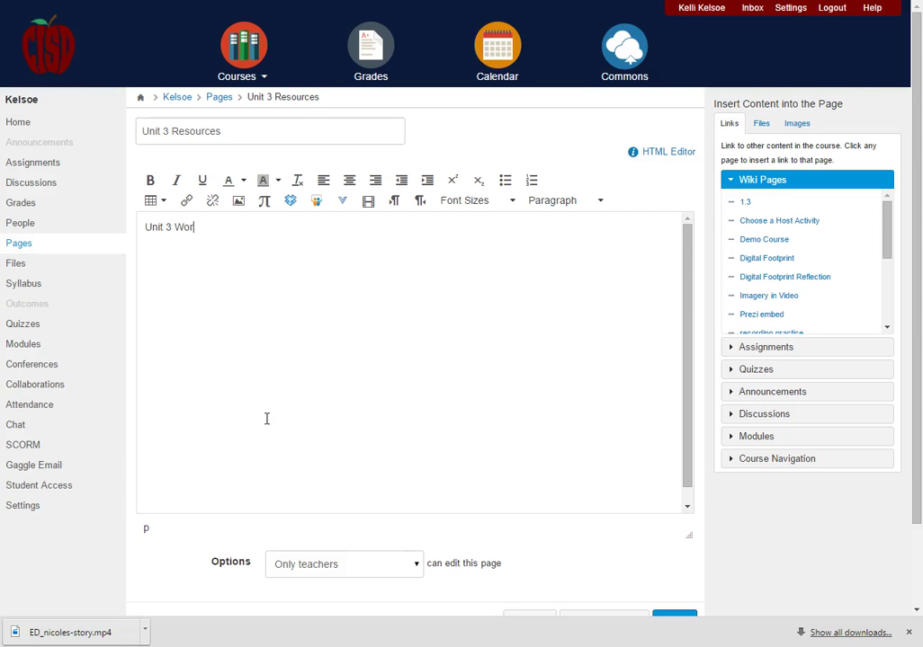
{"action": "type", "text": "ksheets"}
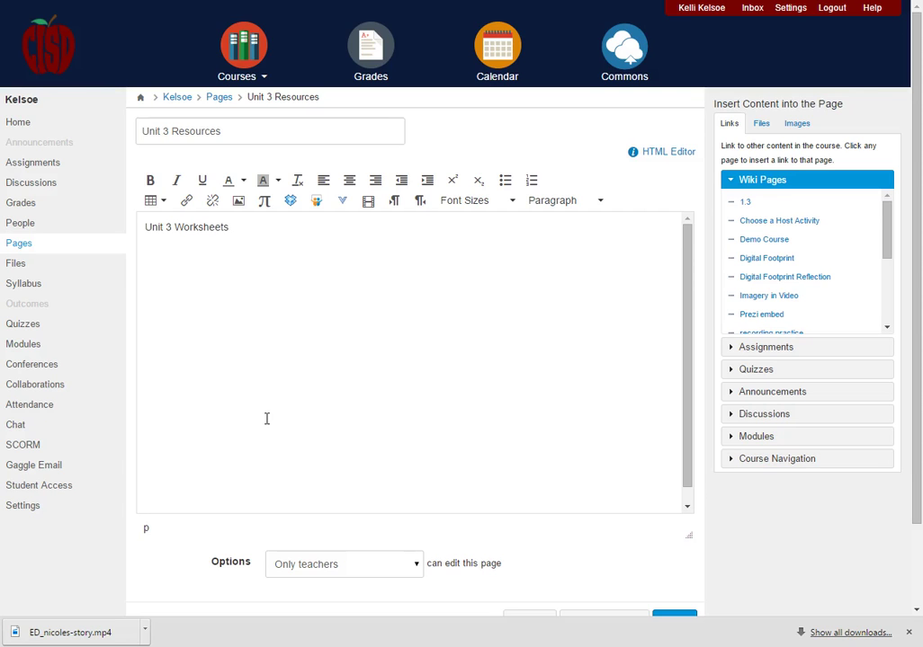
{"action": "triple_click", "coordinate": [187, 226]}
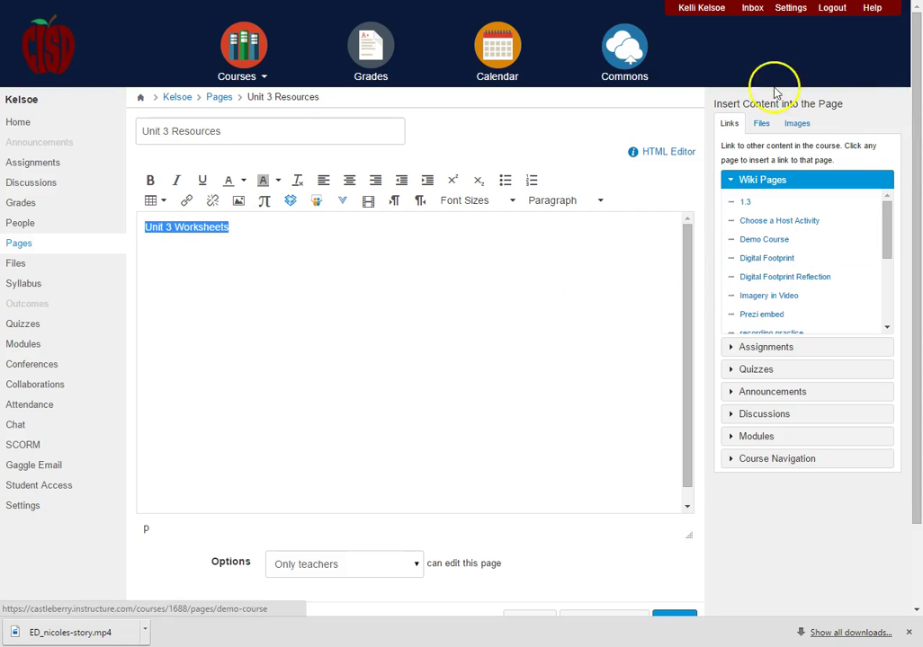
{"action": "mouse_move", "coordinate": [877, 115]}
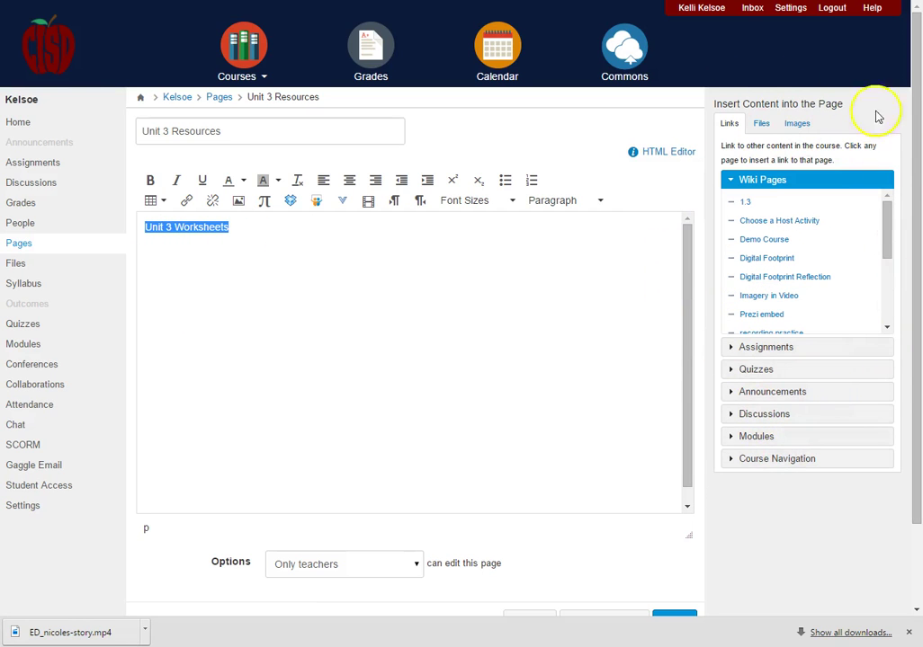
- From the Unit 3 files folder, link 'Unit 3 Worksheets' to the PDF and add an ED_nicoles-story.mp4 link
{"action": "left_click", "coordinate": [760, 124]}
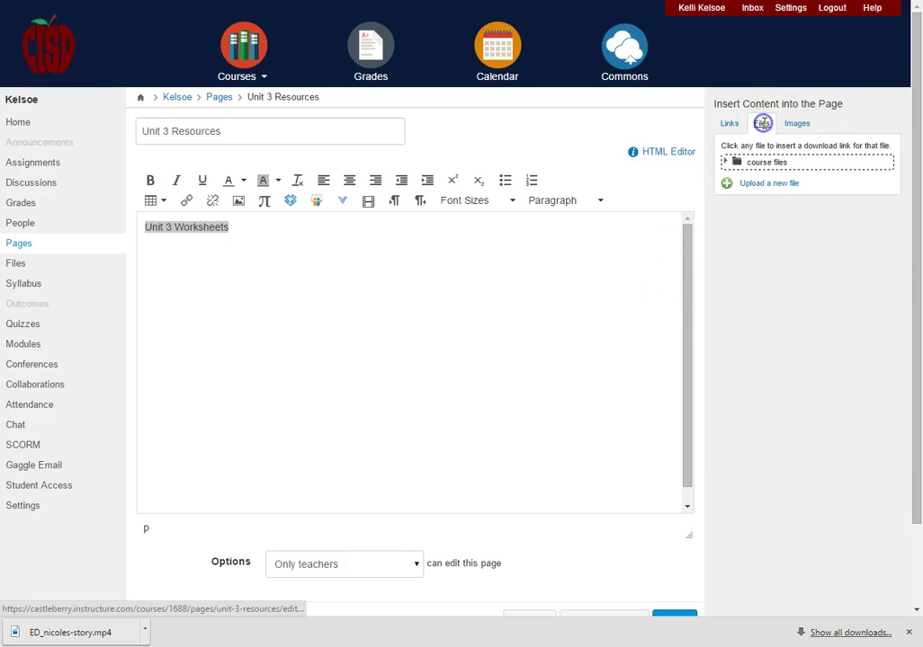
{"action": "left_click", "coordinate": [761, 123]}
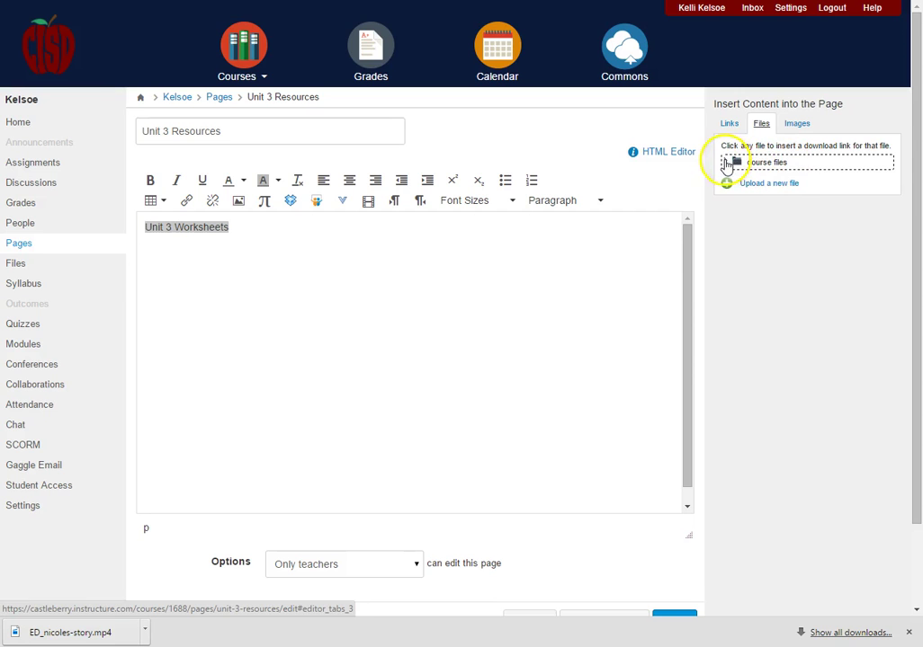
{"action": "left_click", "coordinate": [727, 163]}
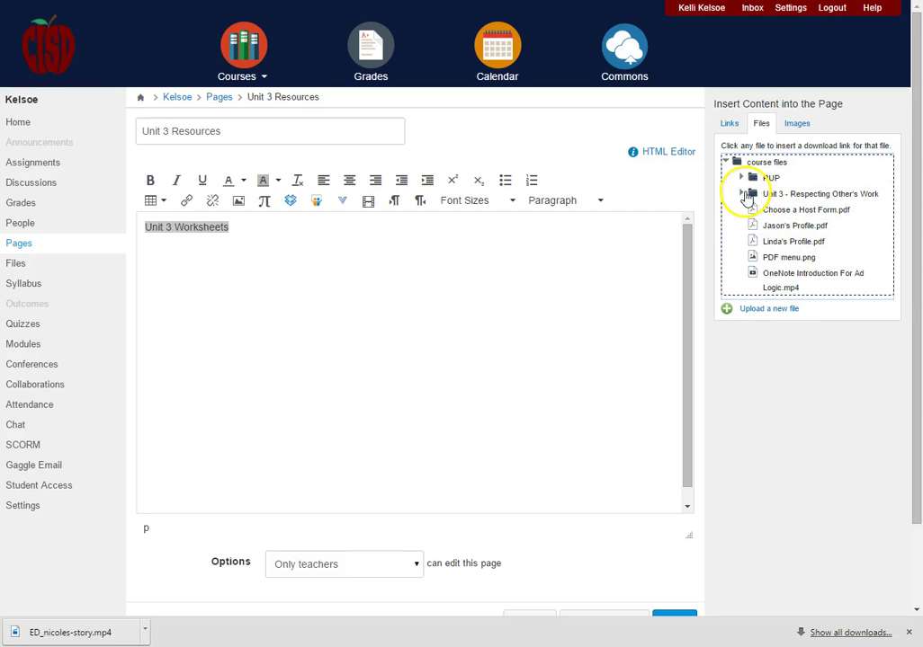
{"action": "left_click", "coordinate": [742, 193]}
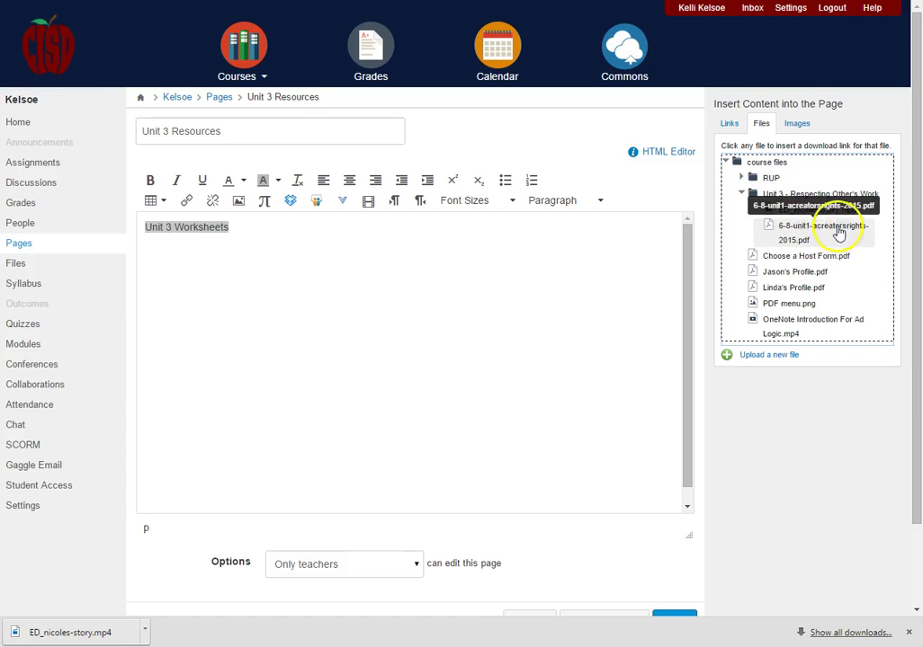
{"action": "left_click", "coordinate": [817, 232]}
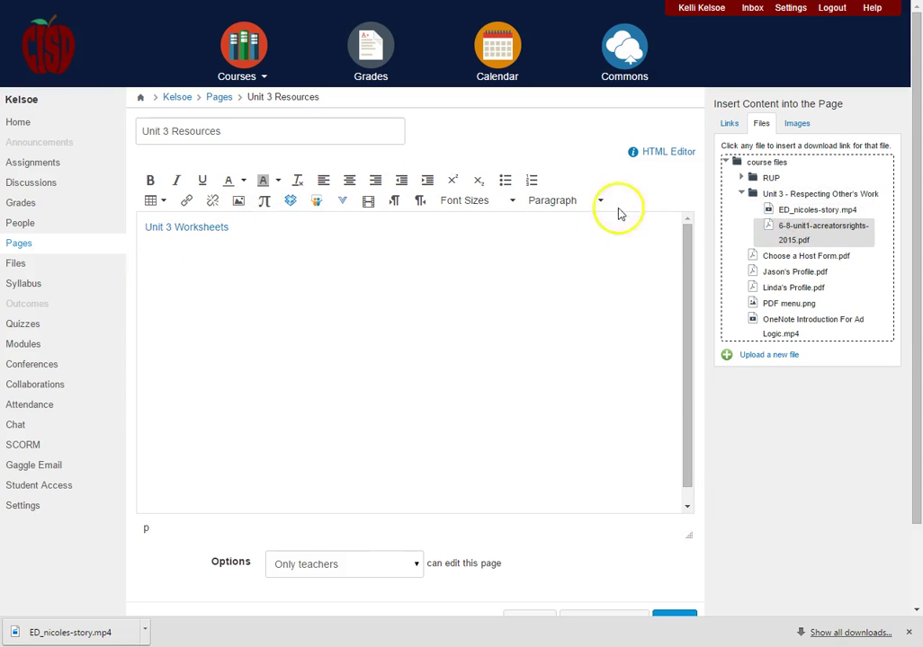
{"action": "left_click", "coordinate": [820, 208]}
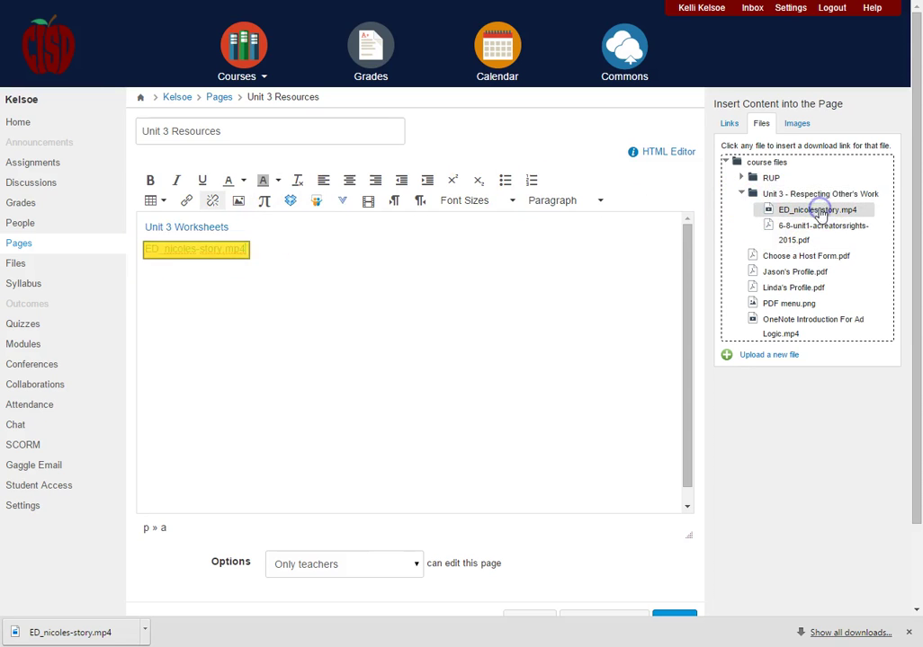
{"action": "left_click", "coordinate": [816, 209]}
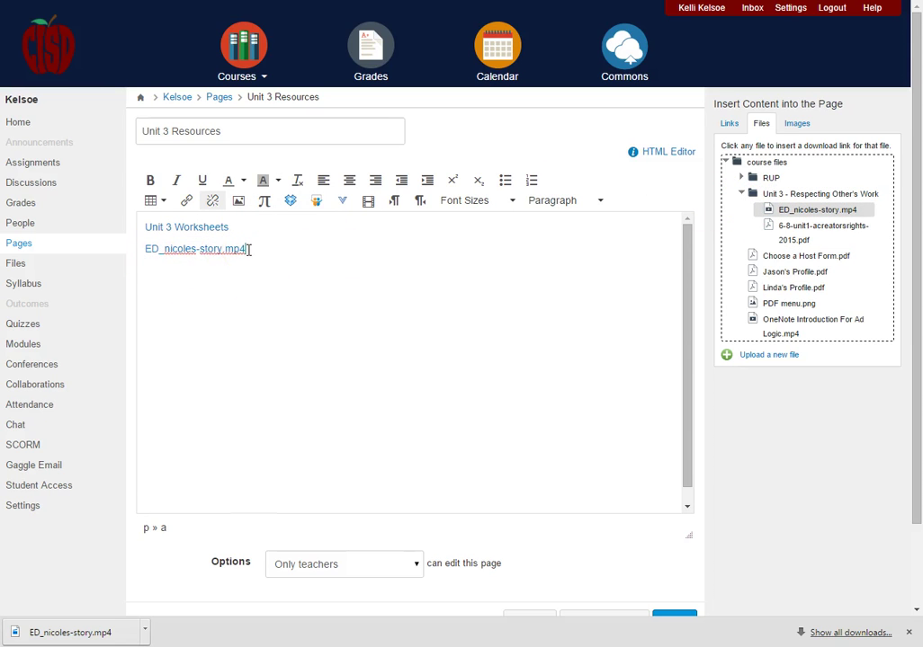
{"action": "mouse_move", "coordinate": [308, 296]}
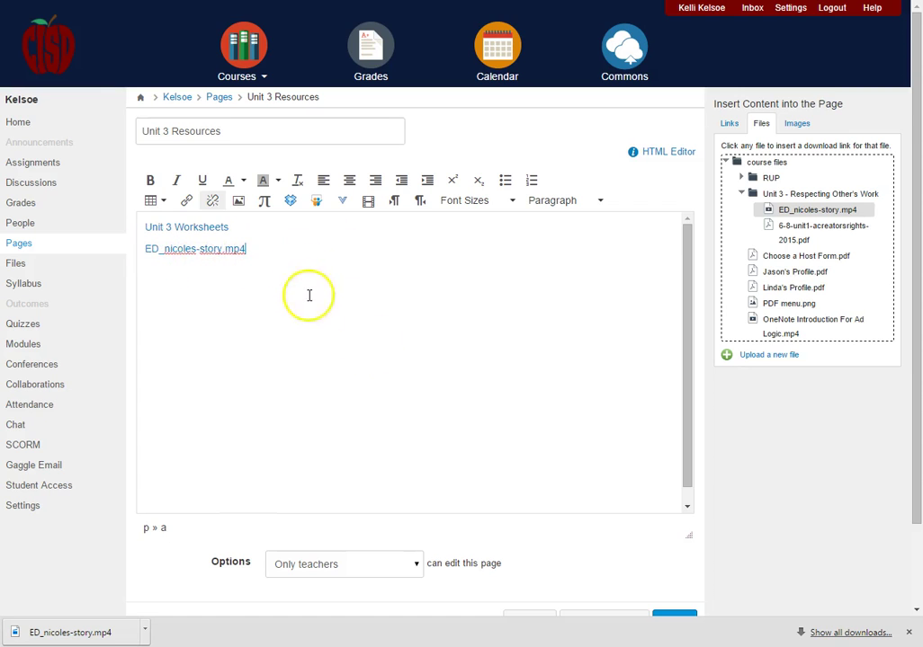
- Save & Publish the Unit 3 Resources page
{"action": "scroll", "scroll_direction": "down", "scroll_amount": 3}
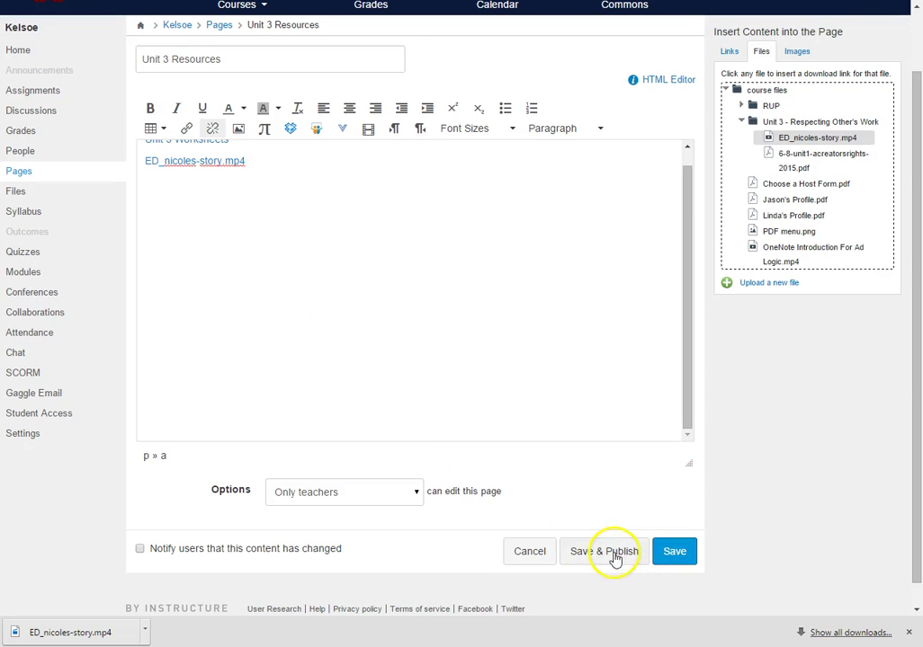
{"action": "left_click", "coordinate": [603, 552]}
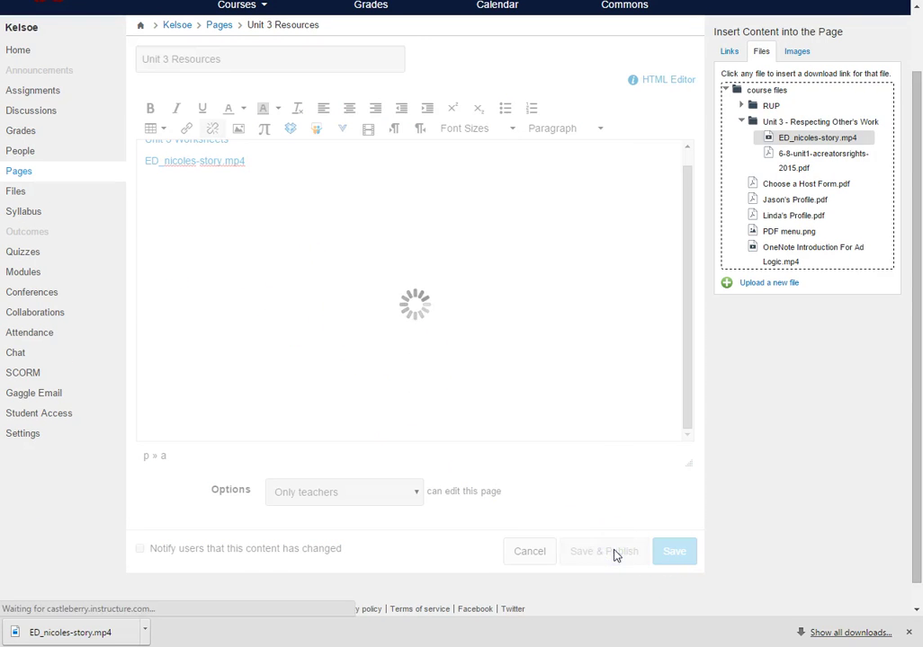
{"action": "left_click", "coordinate": [673, 551]}
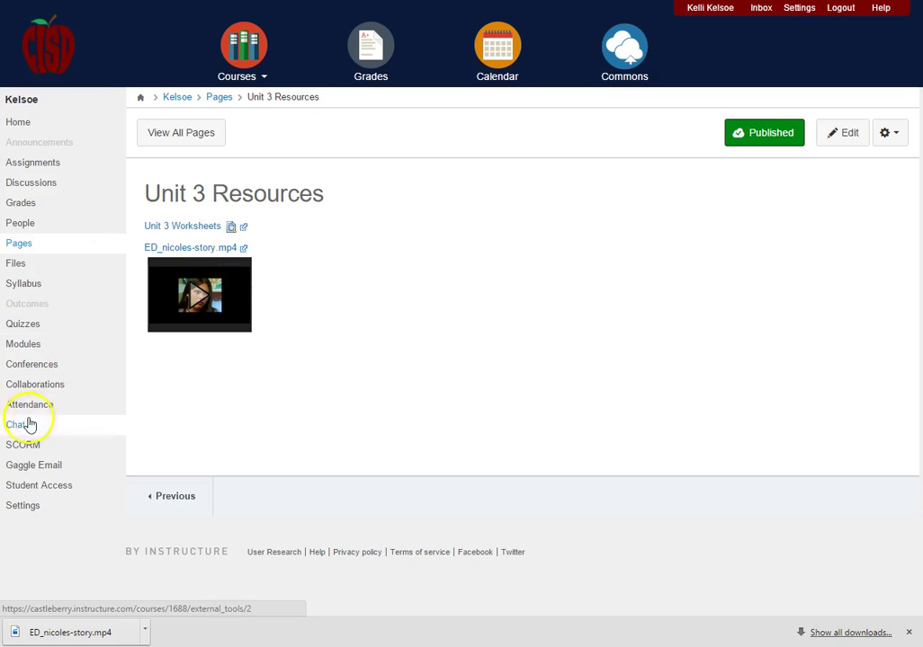
{"action": "left_click", "coordinate": [23, 343]}
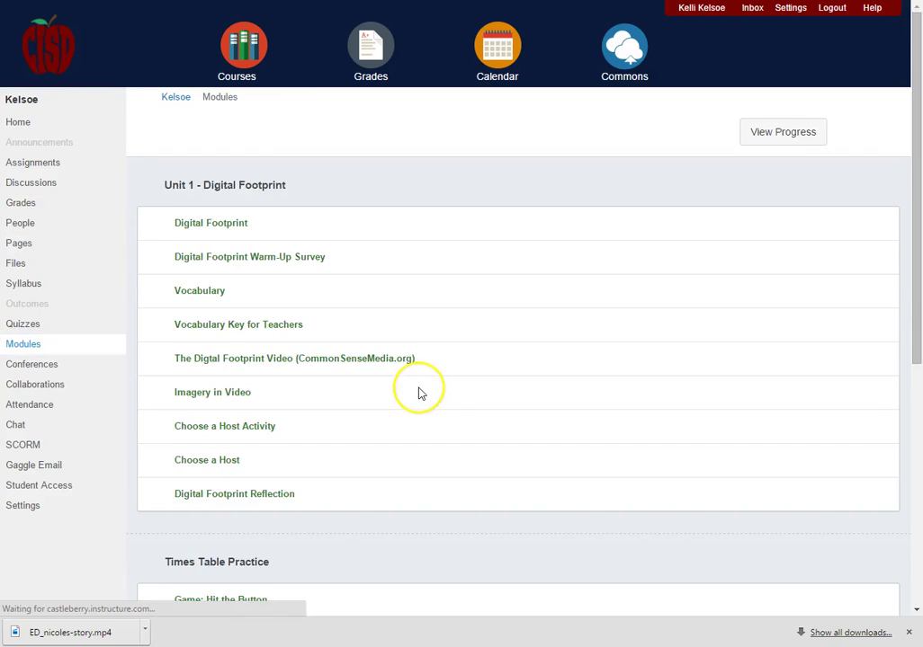
{"action": "scroll", "scroll_direction": "down", "scroll_amount": 3}
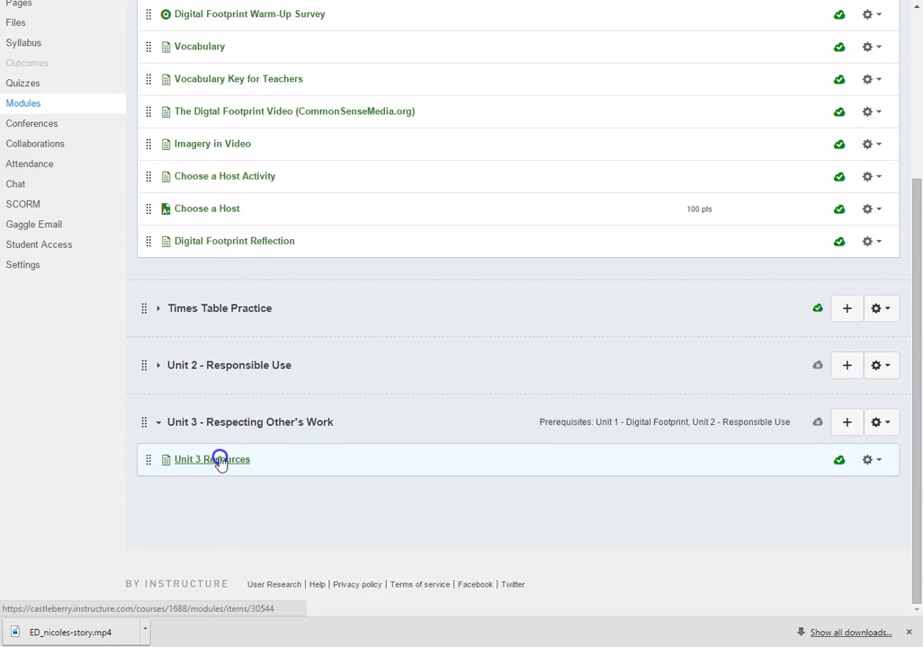
{"action": "left_click", "coordinate": [211, 459]}
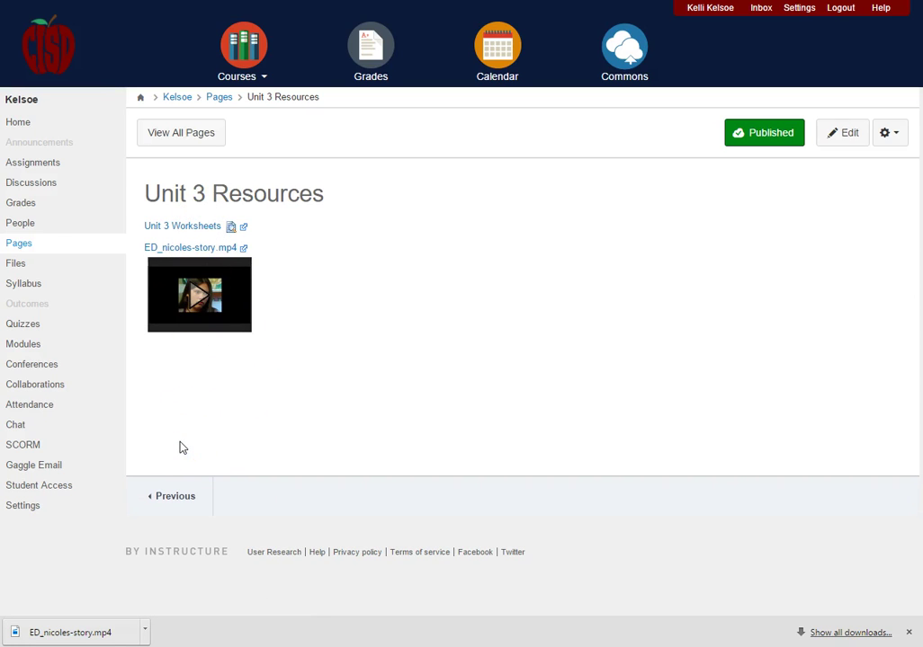
{"action": "mouse_move", "coordinate": [19, 243]}
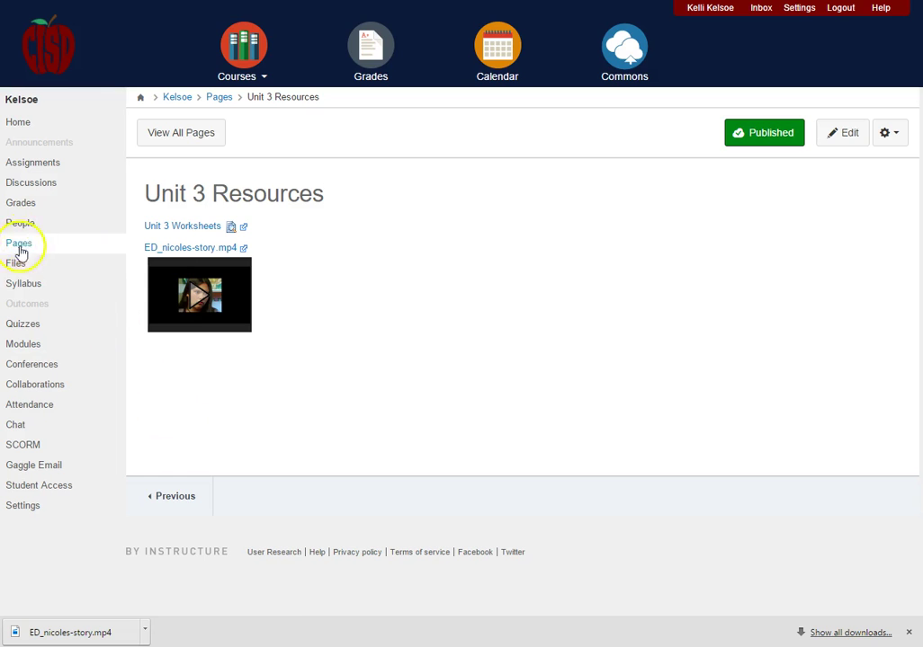
- Open the course Files to view the Unit 3 - Respecting Other's Work folder
{"action": "left_click", "coordinate": [15, 263]}
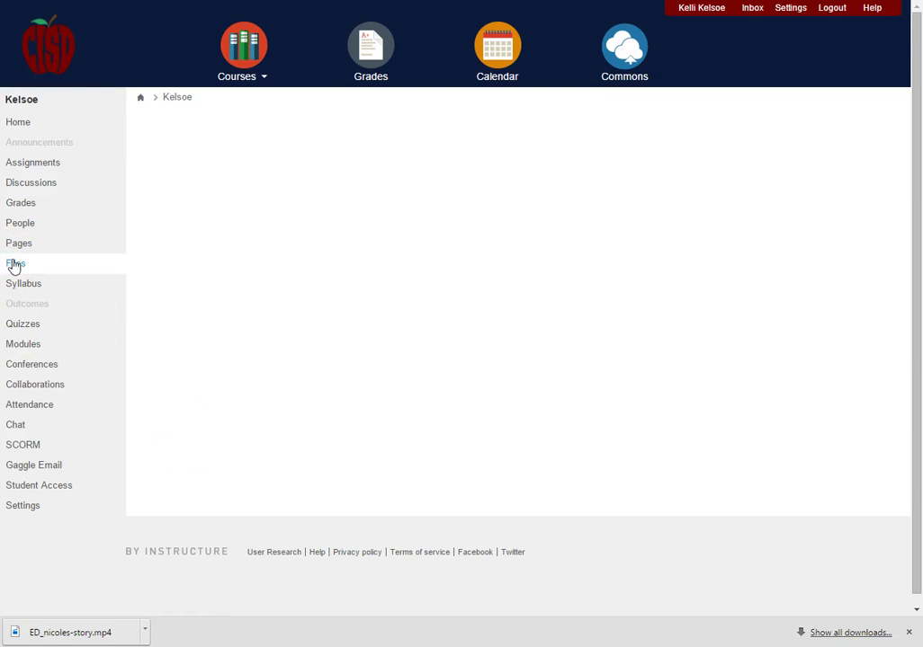
{"action": "left_click", "coordinate": [16, 263]}
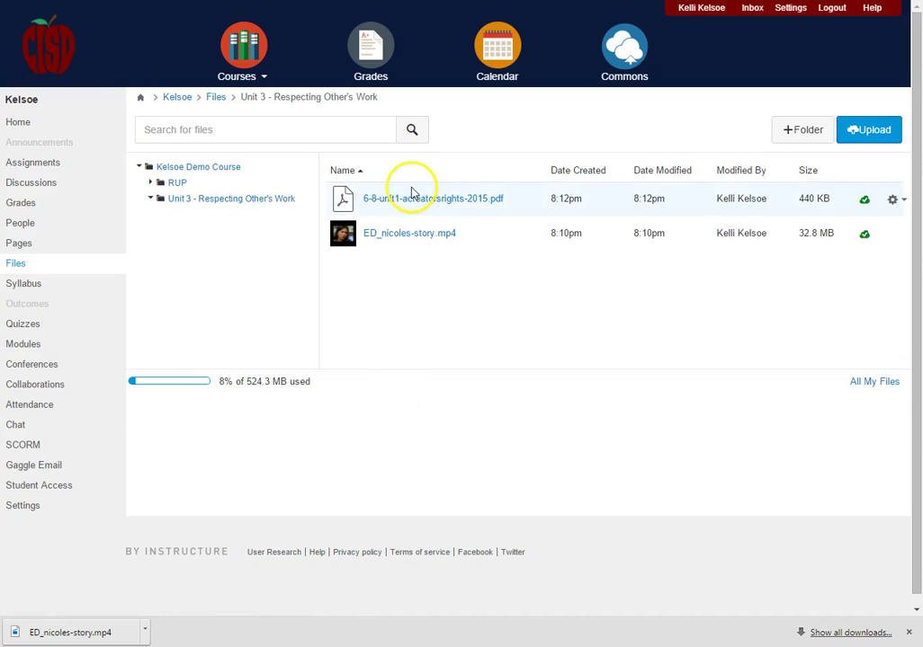
{"action": "mouse_move", "coordinate": [406, 192]}
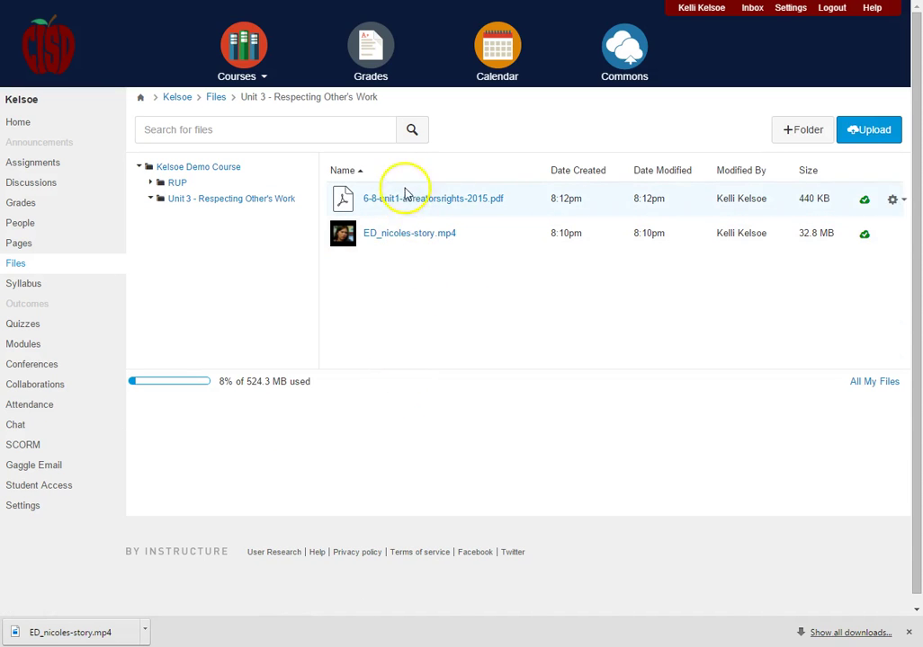